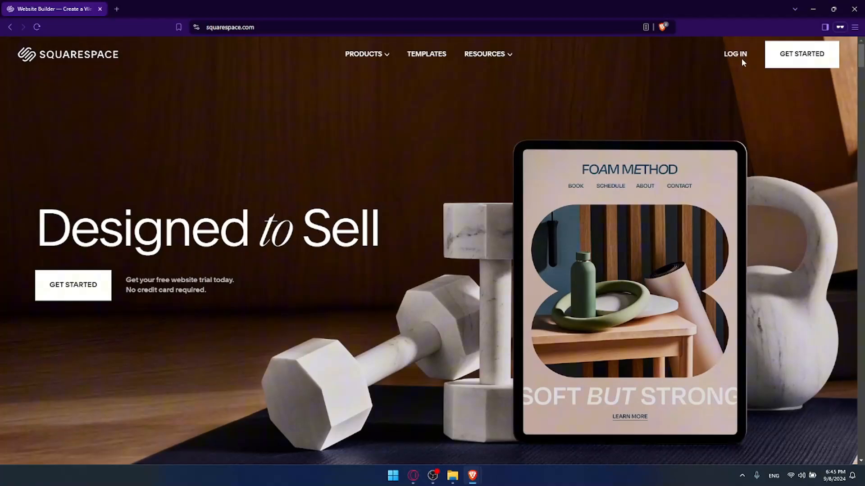
Sign in with the existing Squarespace account and reach the account dashboard
{"action": "left_click", "coordinate": [735, 54]}
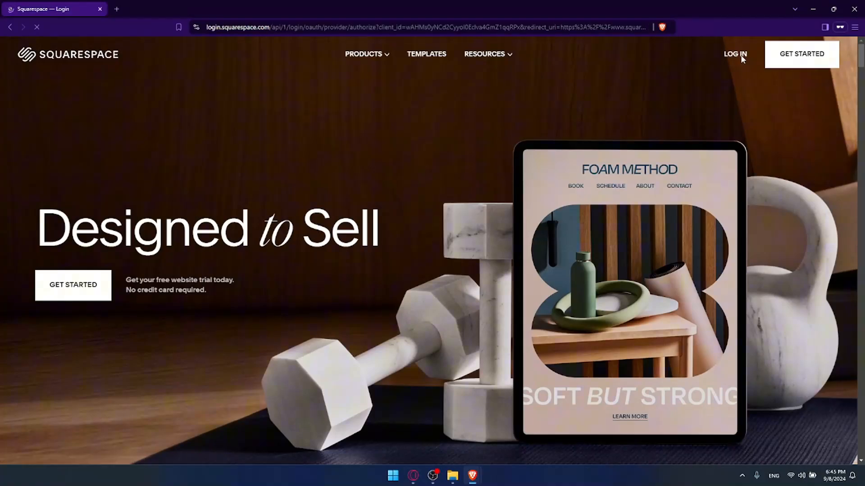
{"action": "left_click", "coordinate": [735, 54]}
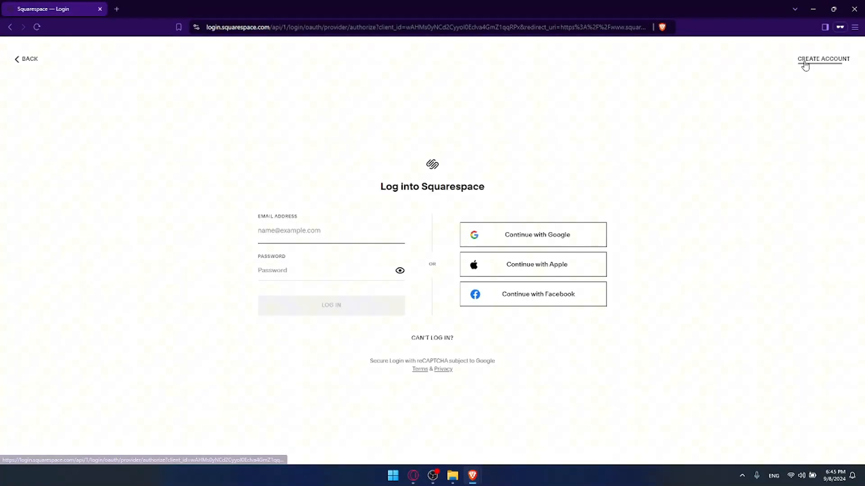
{"action": "left_click", "coordinate": [822, 60]}
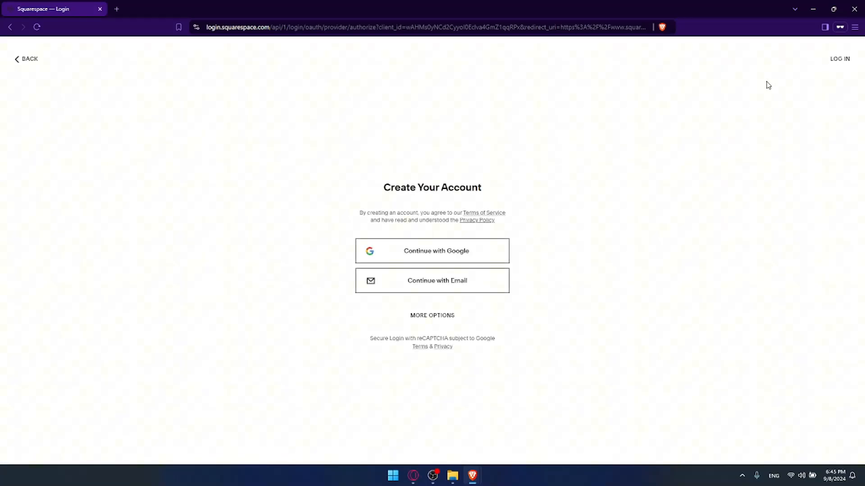
{"action": "left_click", "coordinate": [431, 315]}
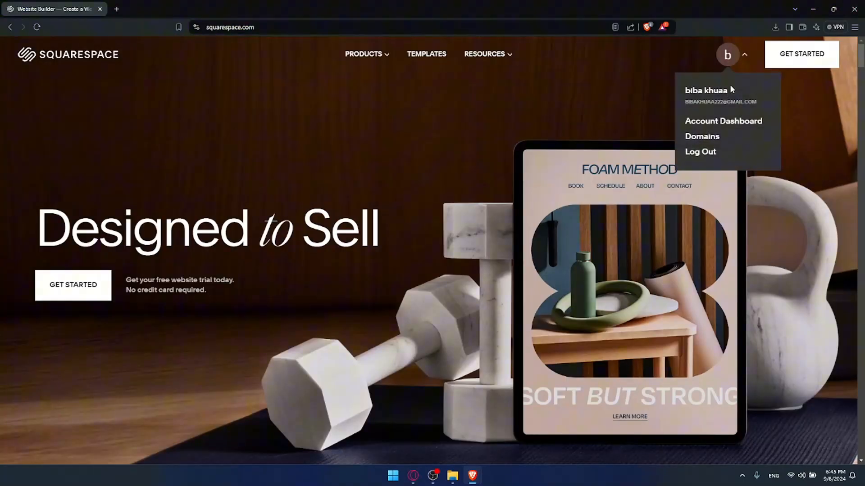
{"action": "left_click", "coordinate": [723, 121]}
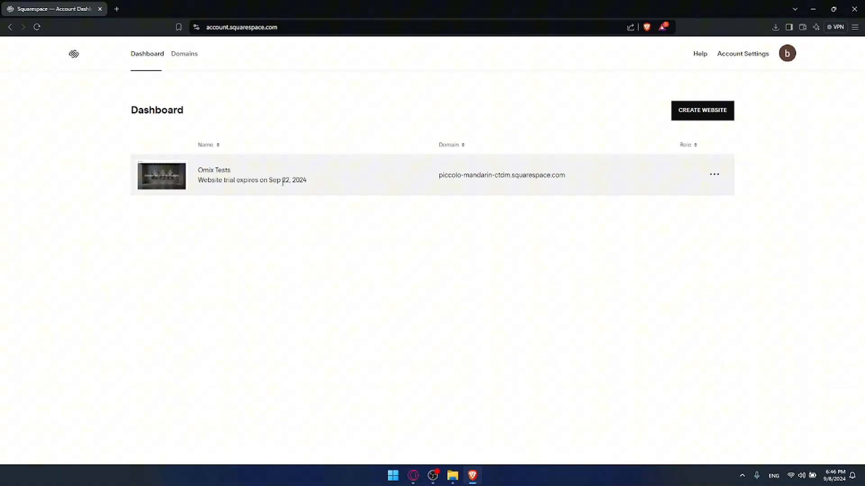
{"action": "mouse_move", "coordinate": [318, 182]}
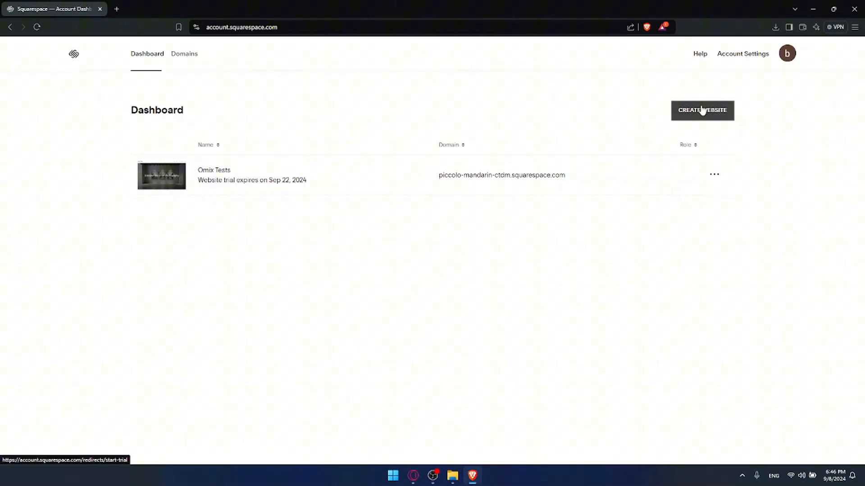
{"action": "mouse_move", "coordinate": [708, 114]}
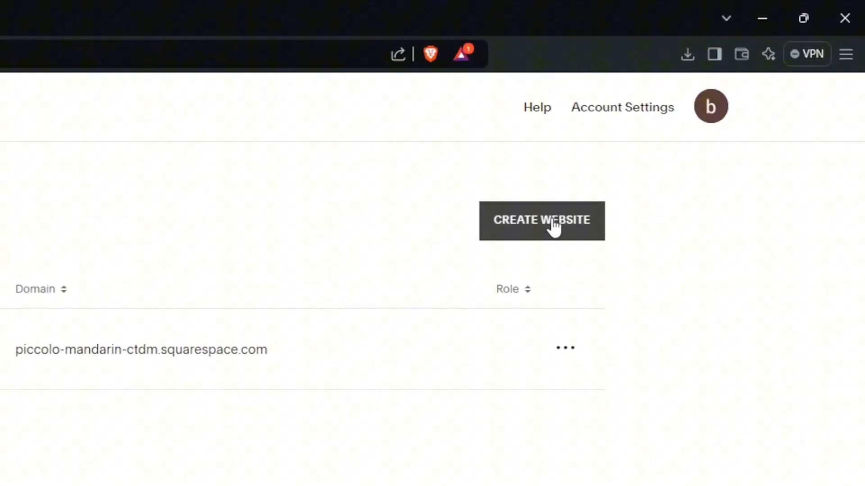
Start a new website using the Build With AI option and confirm Create Site
{"action": "left_click", "coordinate": [541, 220]}
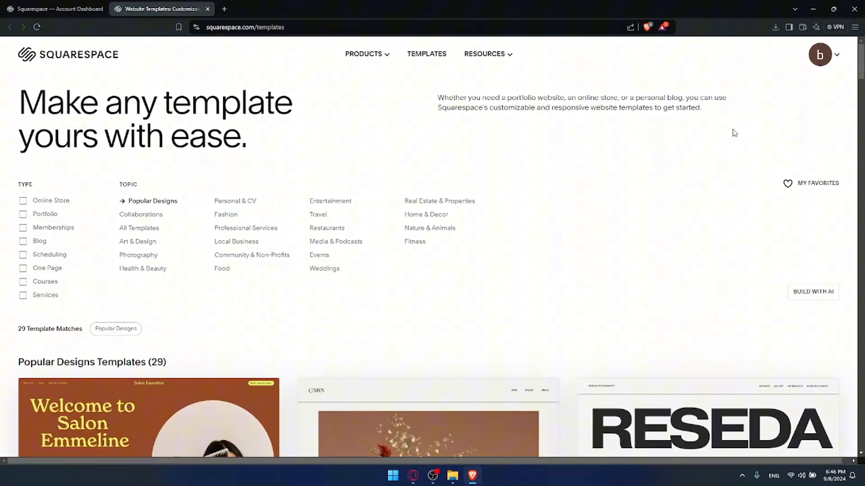
{"action": "mouse_move", "coordinate": [477, 140]}
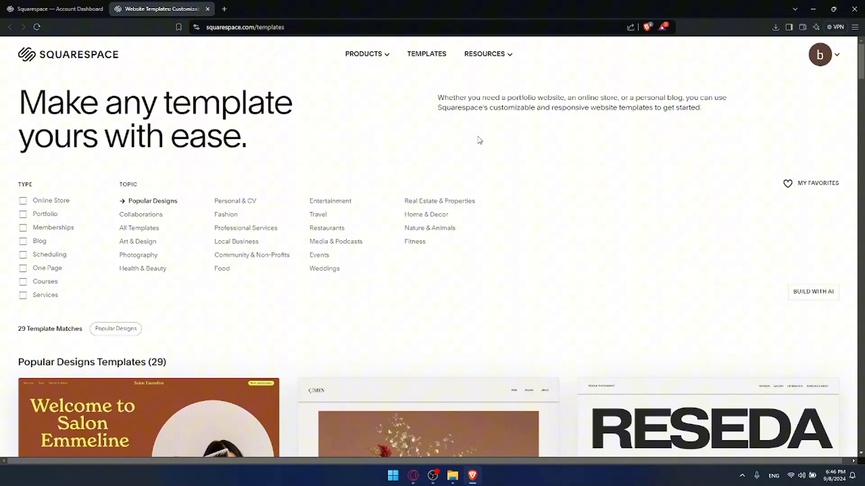
{"action": "left_click_drag", "start_coordinate": [19, 102], "coordinate": [174, 105]}
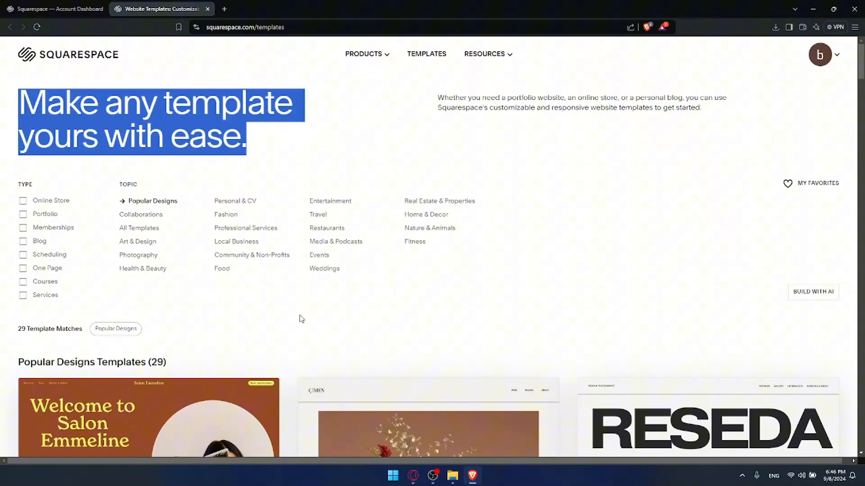
{"action": "mouse_move", "coordinate": [485, 307]}
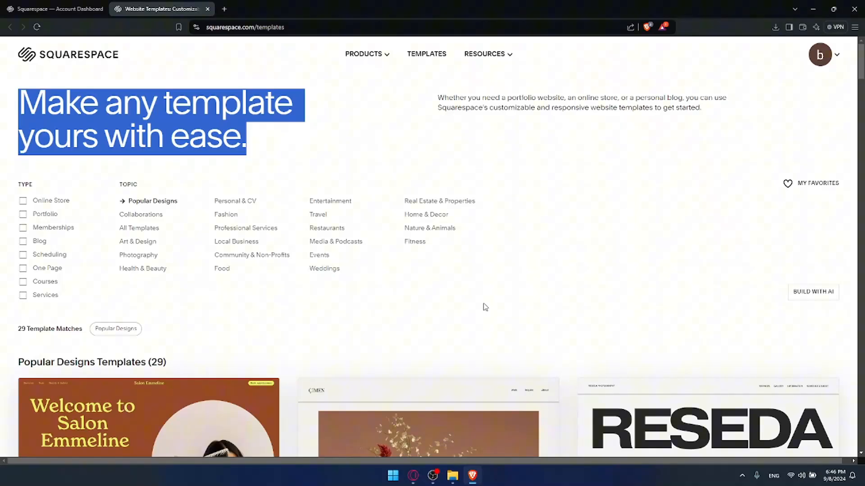
{"action": "mouse_move", "coordinate": [495, 292]}
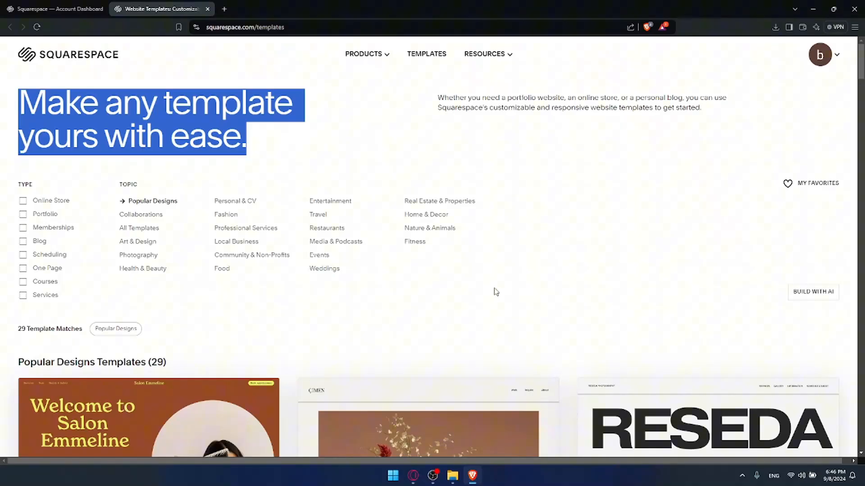
{"action": "mouse_move", "coordinate": [459, 290]}
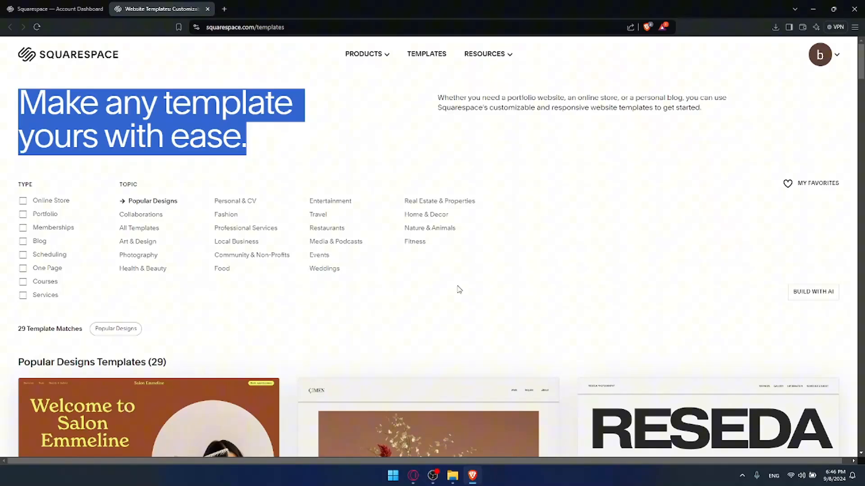
{"action": "mouse_move", "coordinate": [821, 306]}
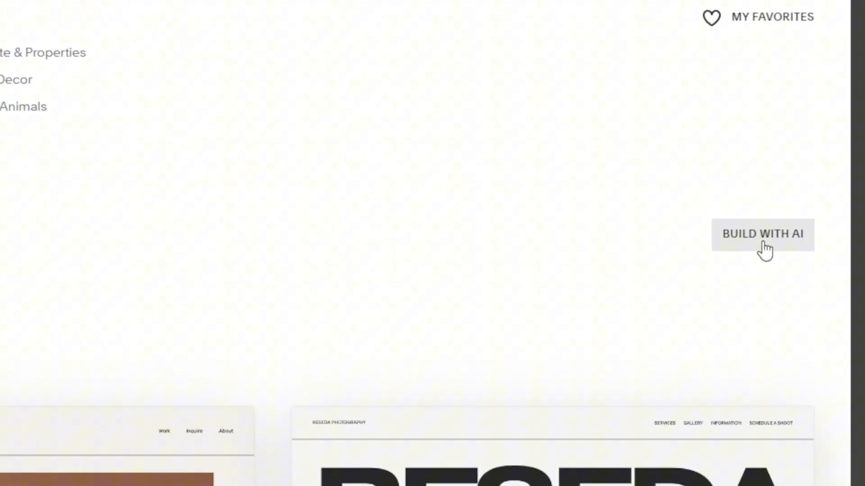
{"action": "left_click", "coordinate": [762, 234]}
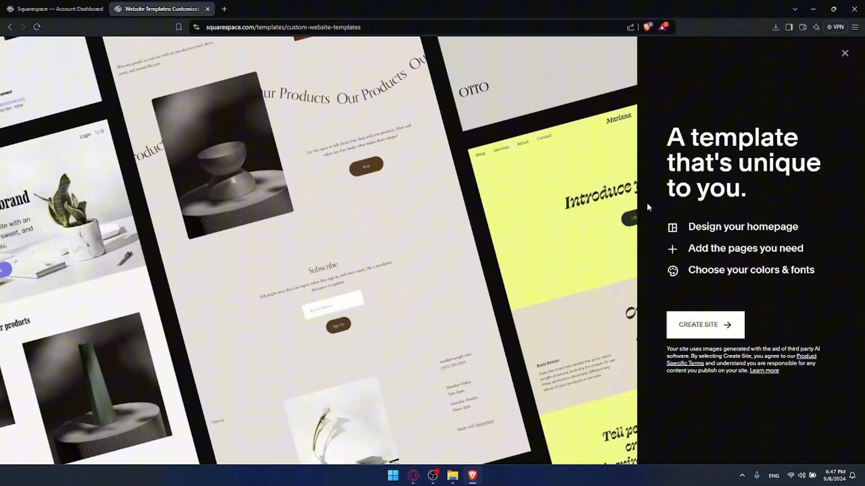
{"action": "mouse_move", "coordinate": [652, 198]}
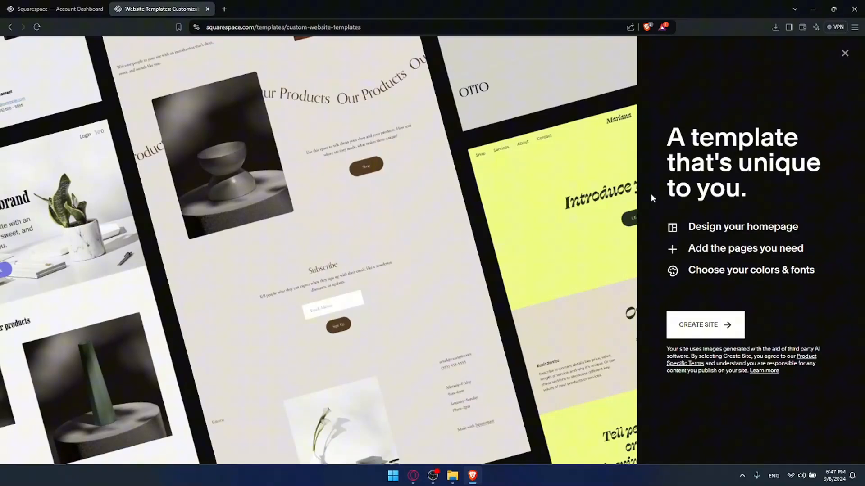
{"action": "mouse_move", "coordinate": [759, 188]}
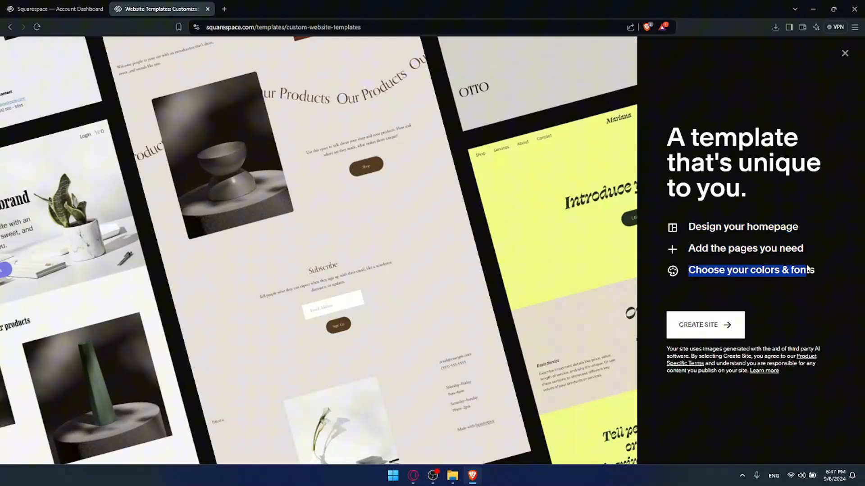
{"action": "left_click", "coordinate": [704, 324]}
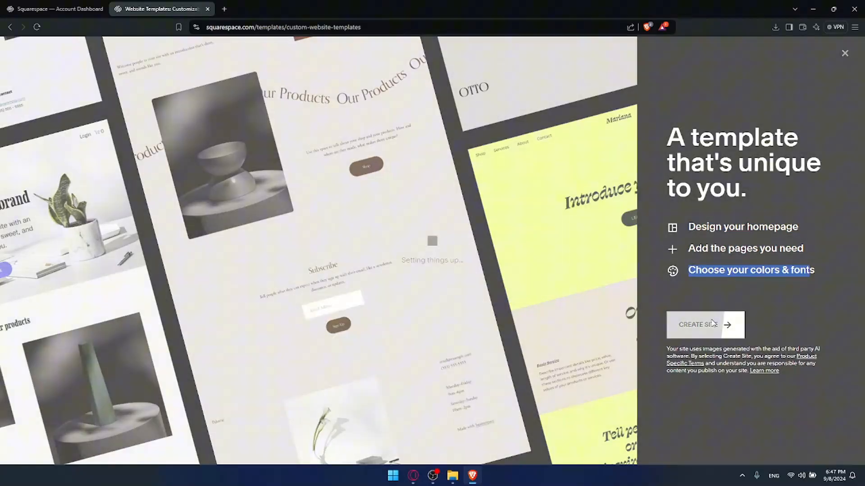
Name the new site 'Omix Template' in the AI builder's title field
{"action": "left_click", "coordinate": [704, 324]}
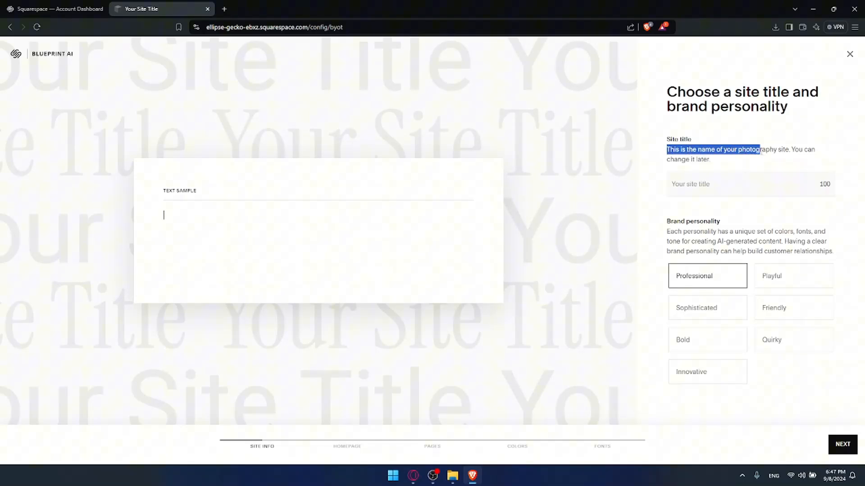
{"action": "left_click", "coordinate": [715, 183]}
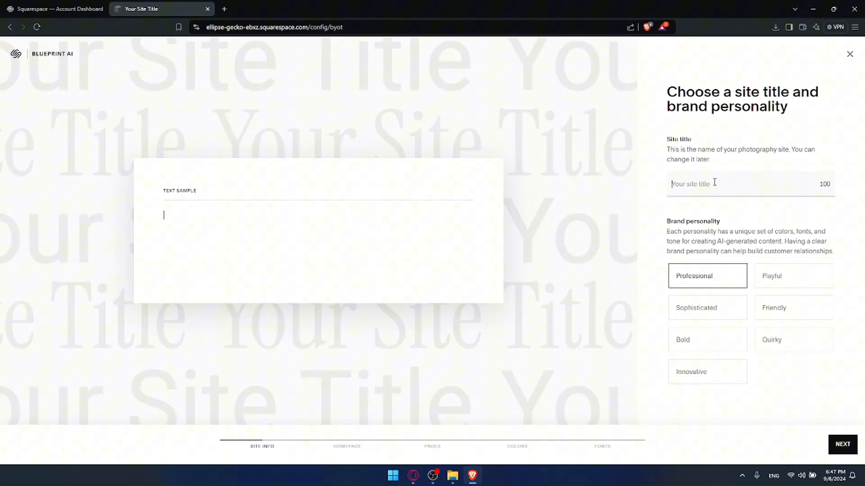
{"action": "type", "text": "Omix Template"}
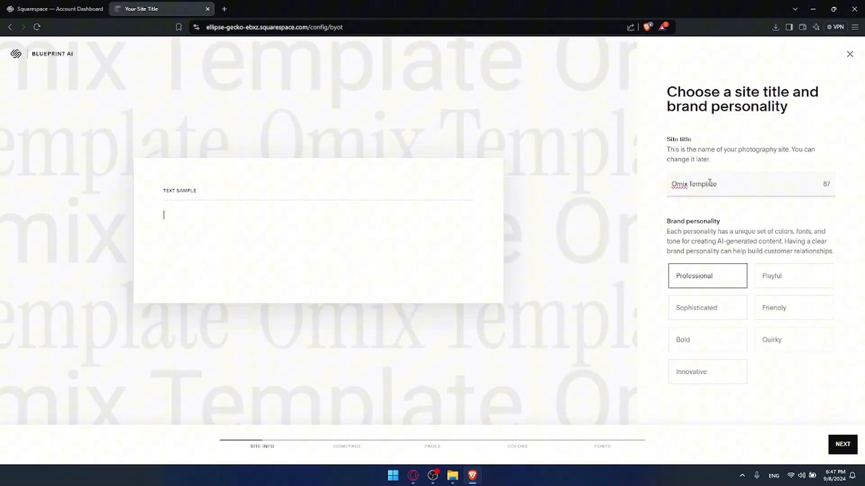
{"action": "mouse_move", "coordinate": [679, 224]}
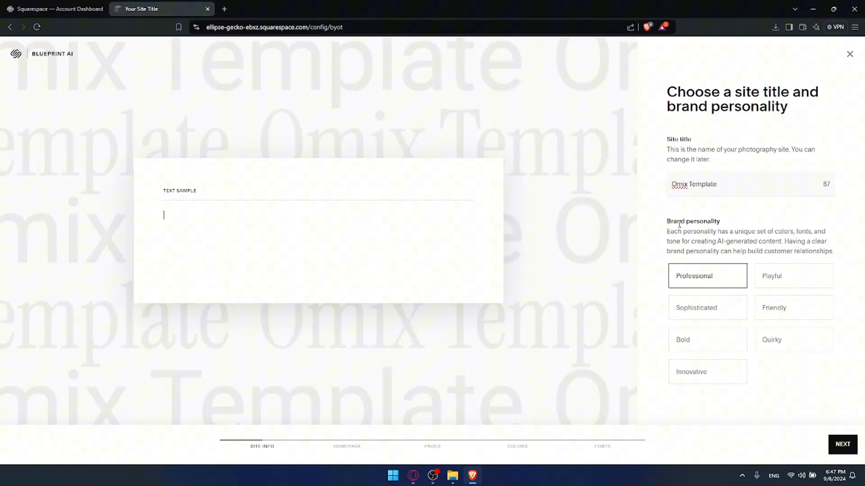
{"action": "double_click", "coordinate": [691, 232]}
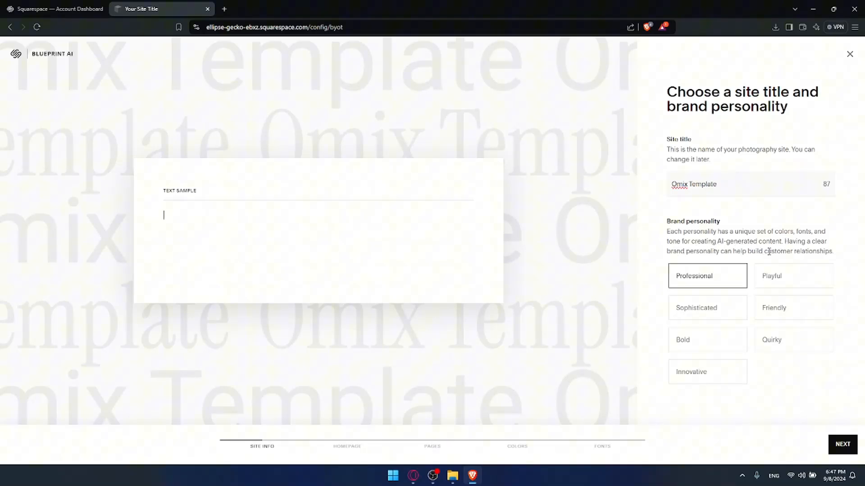
{"action": "mouse_move", "coordinate": [771, 252]}
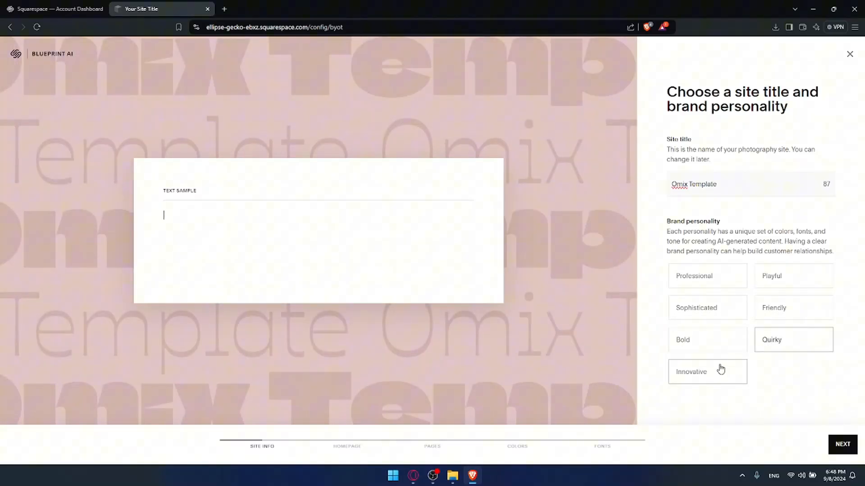
Choose the Innovative brand personality over Sophisticated and continue
{"action": "left_click", "coordinate": [707, 372]}
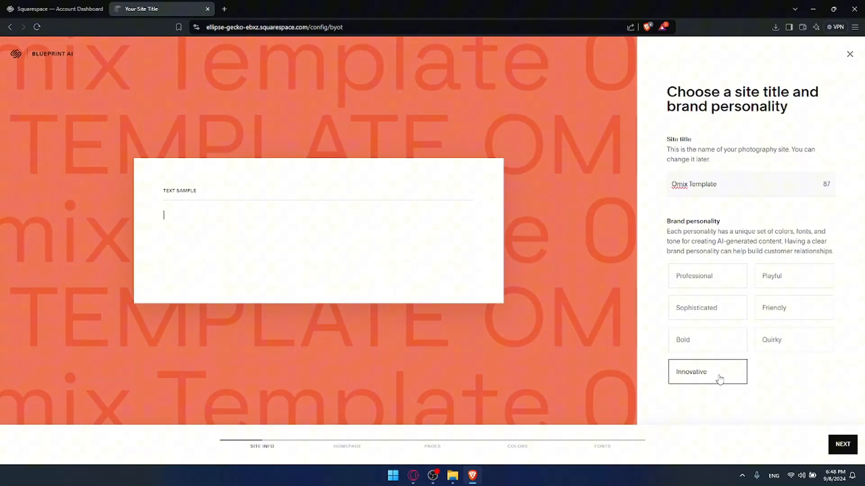
{"action": "mouse_move", "coordinate": [177, 221]}
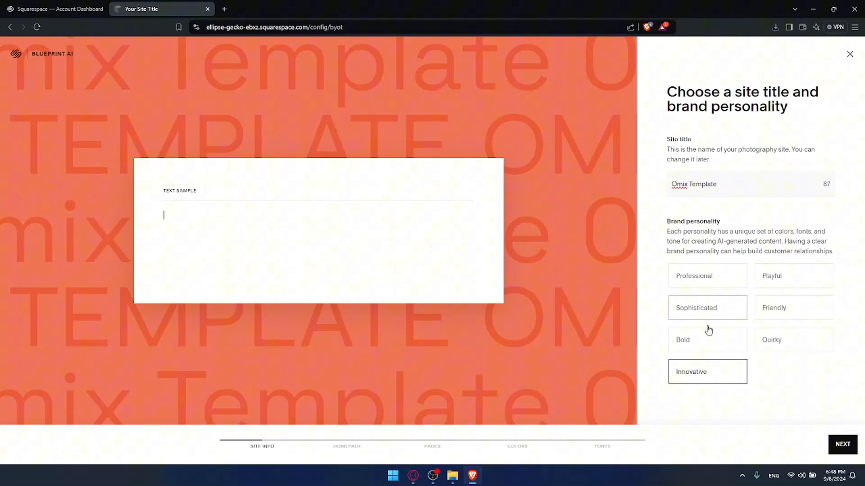
{"action": "left_click", "coordinate": [707, 308]}
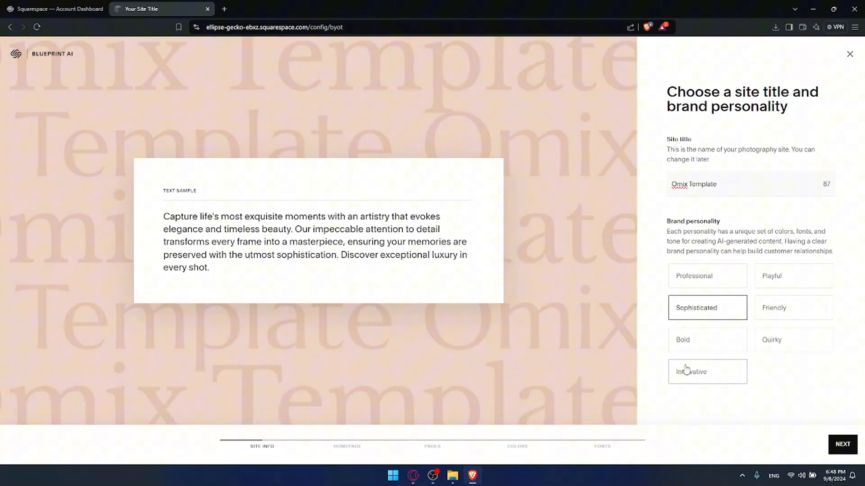
{"action": "left_click", "coordinate": [706, 372]}
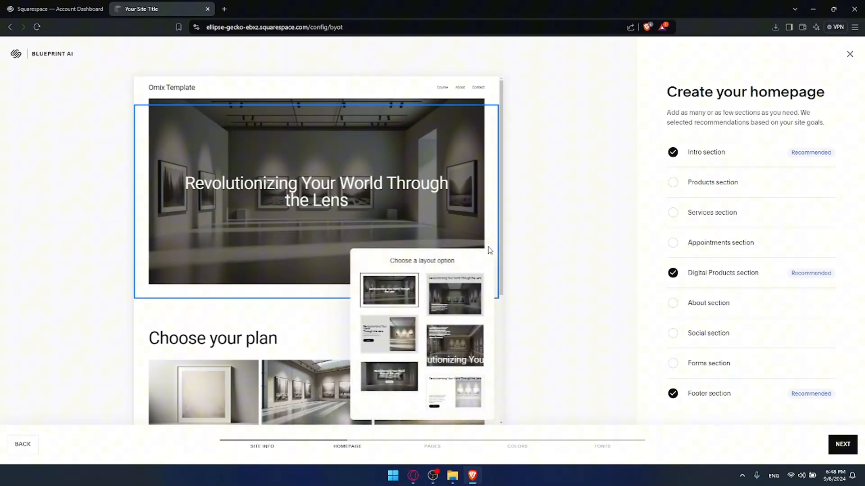
{"action": "mouse_move", "coordinate": [507, 247]}
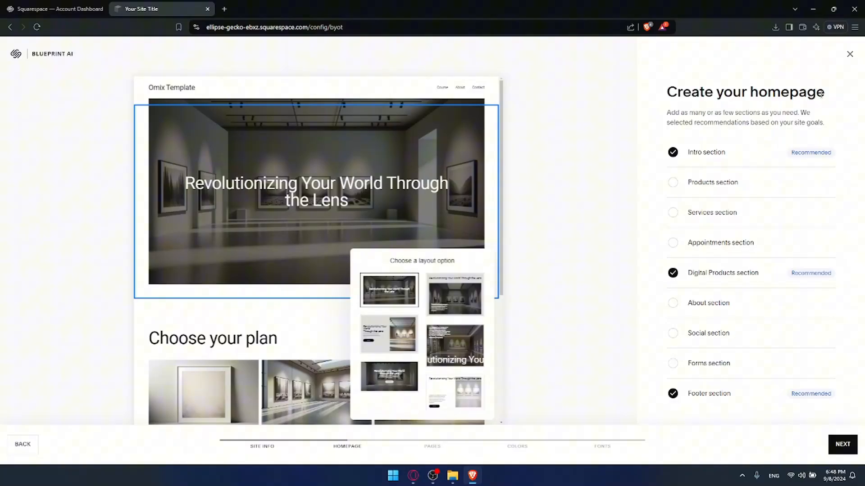
{"action": "mouse_move", "coordinate": [729, 157]}
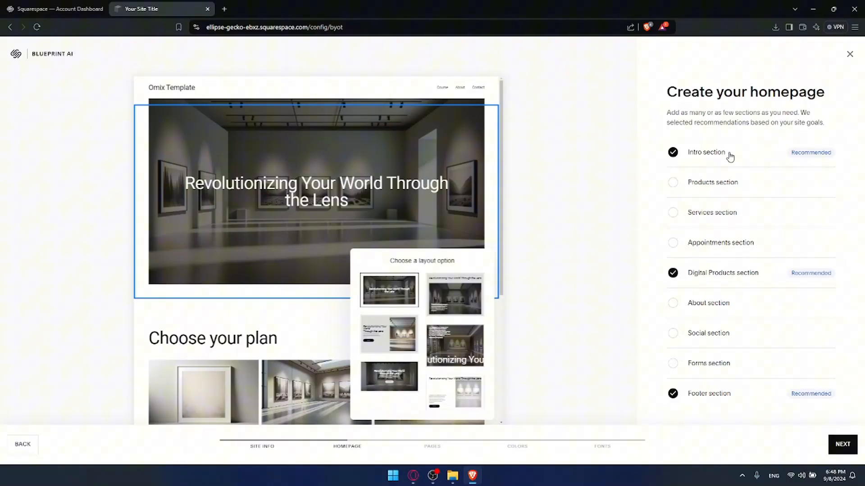
Keep only the Intro section on the homepage and give it the split text/image layout
{"action": "left_click", "coordinate": [672, 152]}
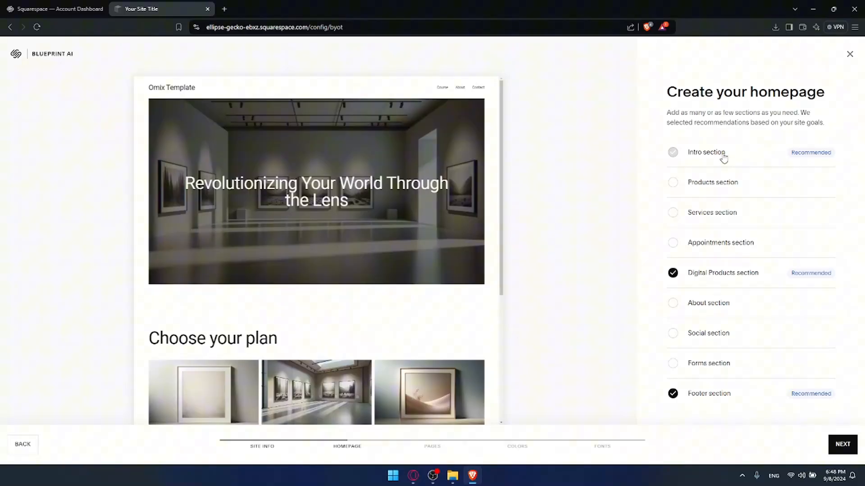
{"action": "left_click", "coordinate": [672, 153]}
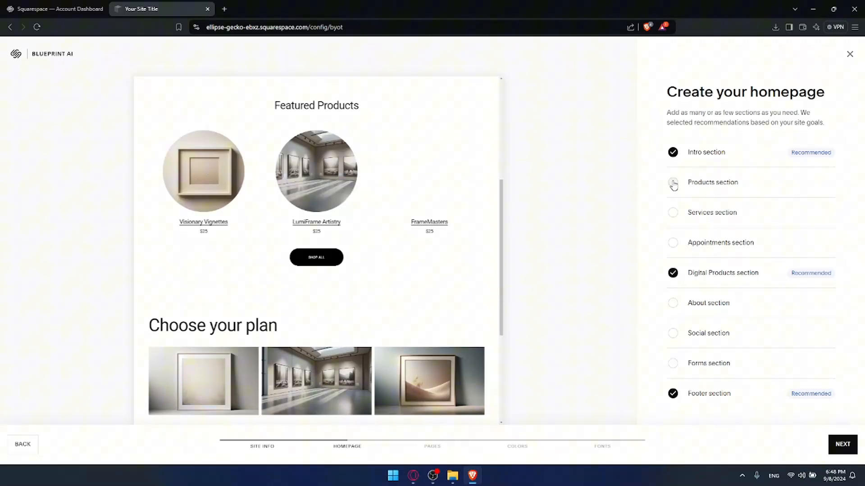
{"action": "left_click", "coordinate": [673, 213]}
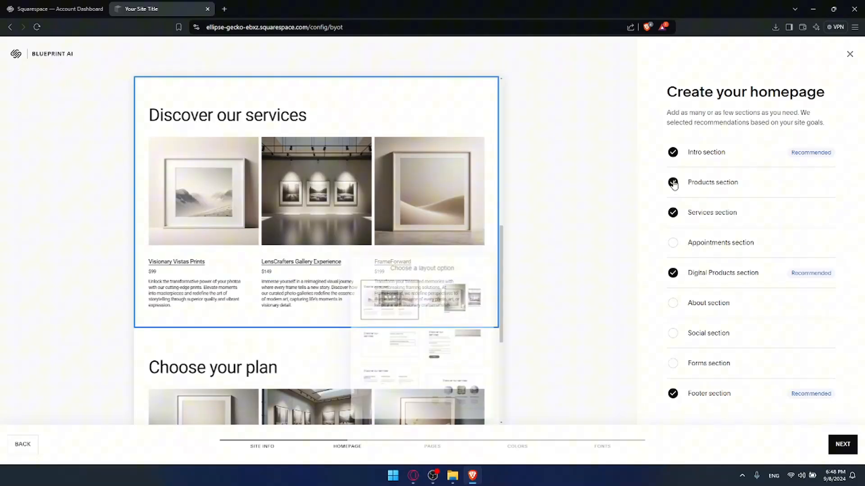
{"action": "left_click", "coordinate": [673, 183]}
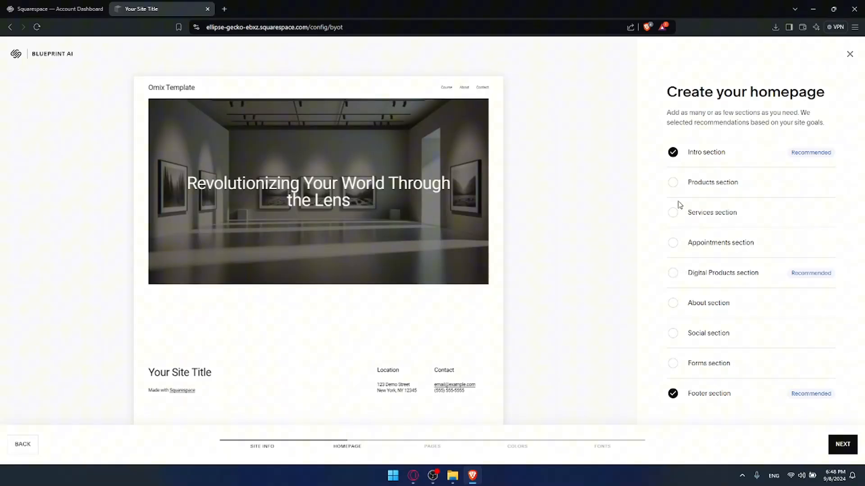
{"action": "mouse_move", "coordinate": [449, 274]}
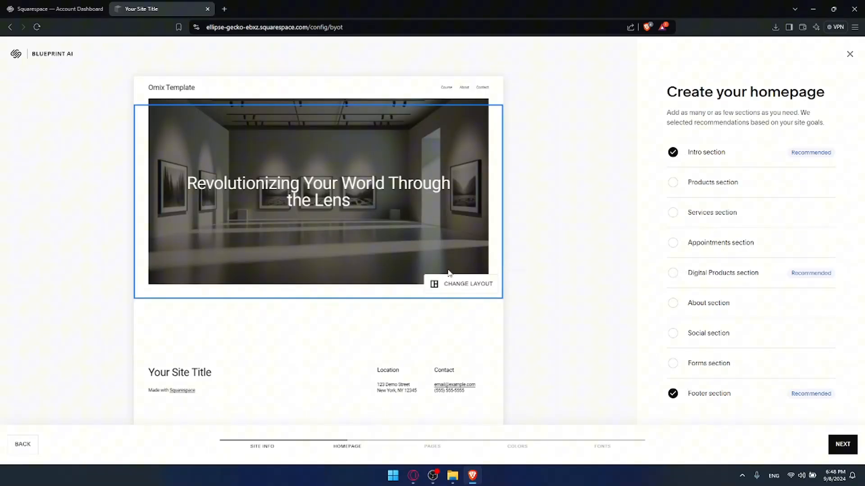
{"action": "left_click", "coordinate": [468, 284]}
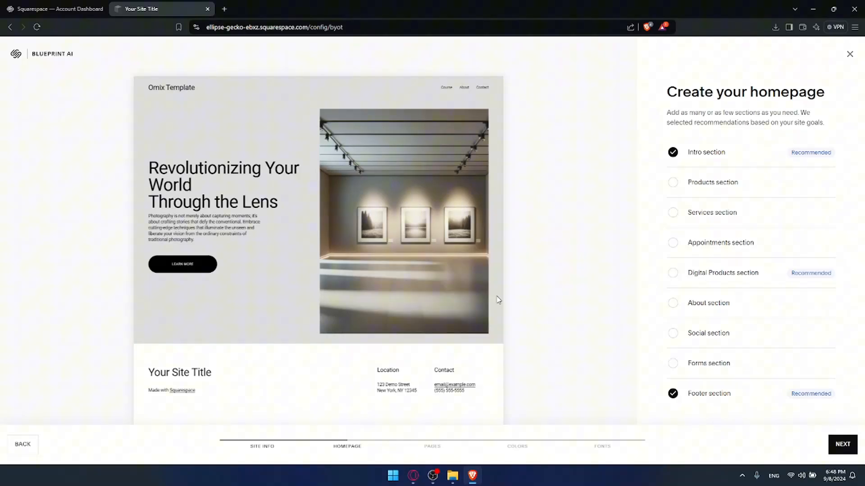
Keep the footer on the homepage and switch it to a different layout
{"action": "double_click", "coordinate": [697, 394]}
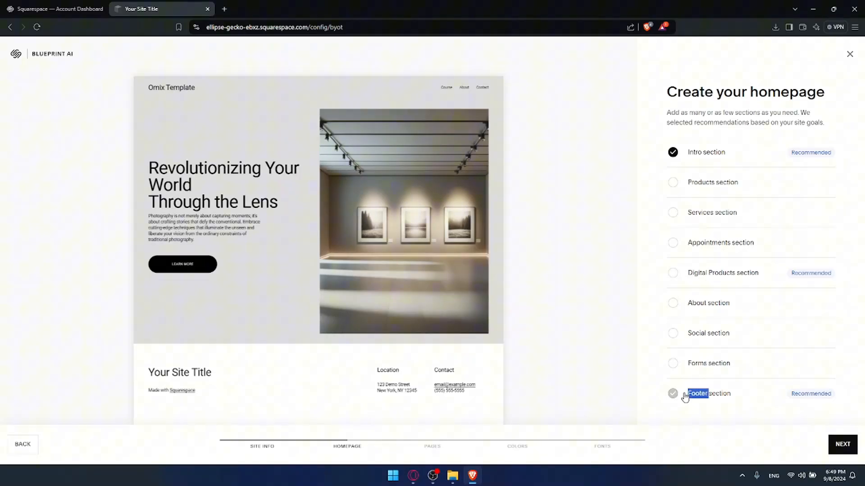
{"action": "left_click", "coordinate": [672, 393]}
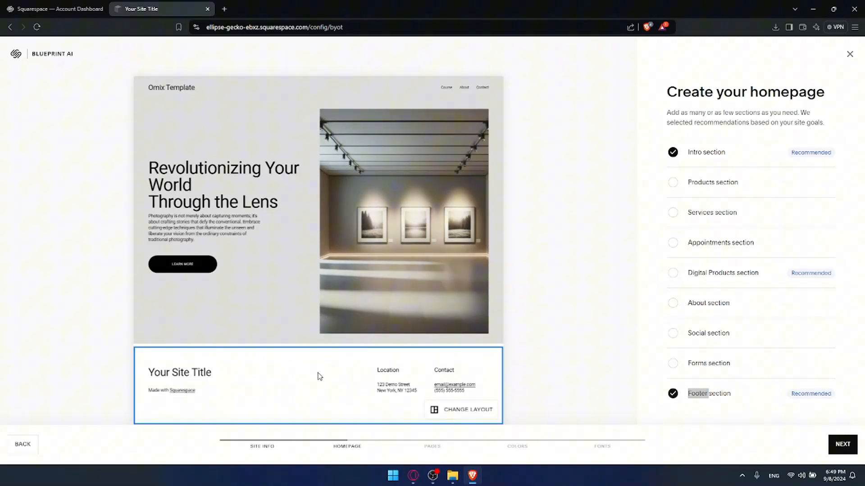
{"action": "left_click", "coordinate": [468, 409]}
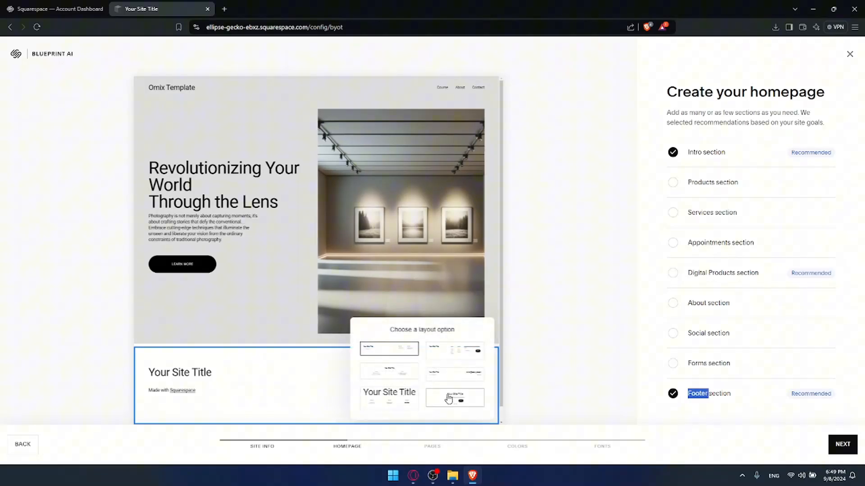
{"action": "left_click", "coordinate": [454, 398]}
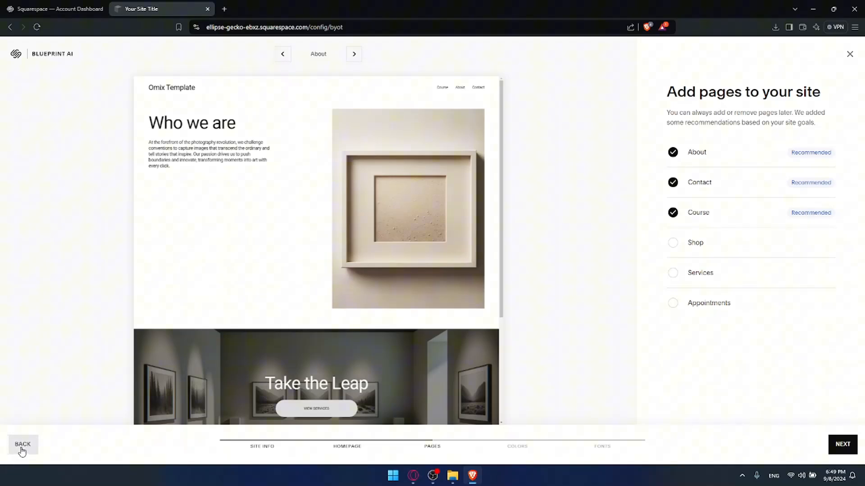
{"action": "mouse_move", "coordinate": [25, 454]}
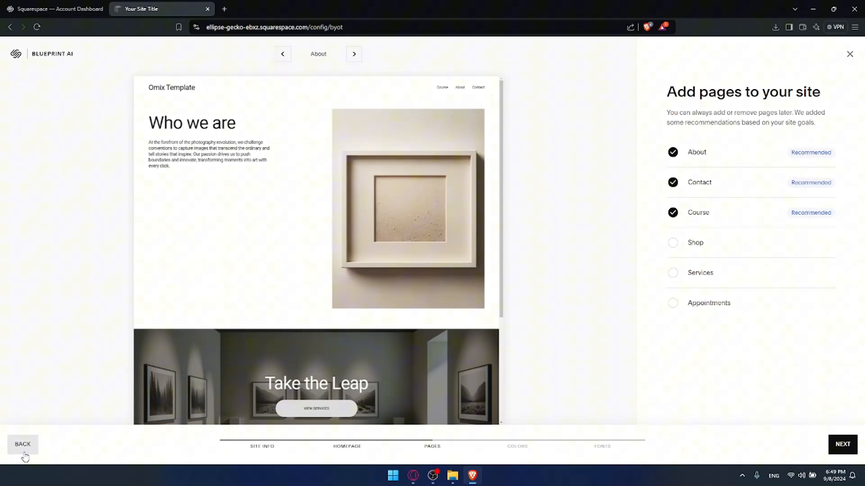
Leave only About, Contact and Course pages included, without Shop, and continue
{"action": "scroll", "scroll_direction": "down", "scroll_amount": 3}
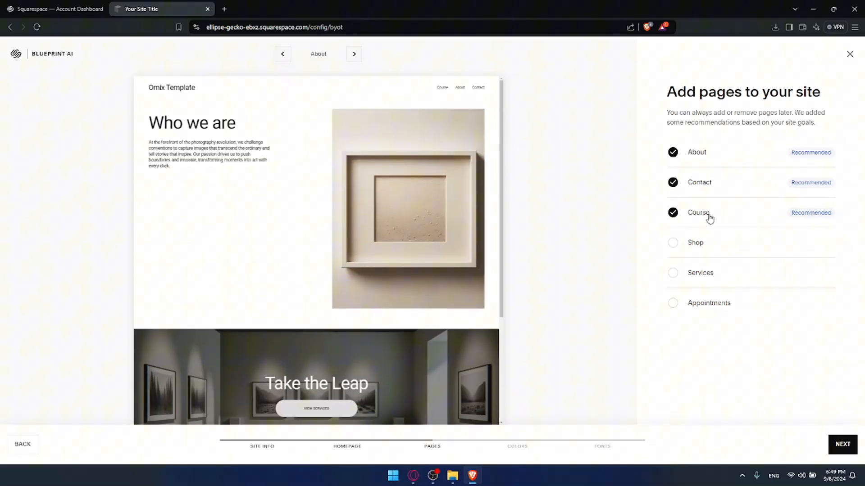
{"action": "scroll", "scroll_direction": "down", "scroll_amount": 3}
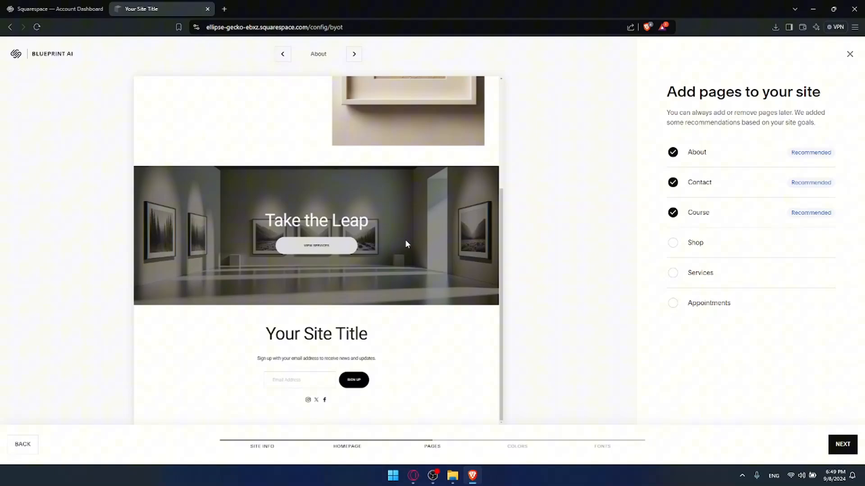
{"action": "left_click", "coordinate": [673, 243]}
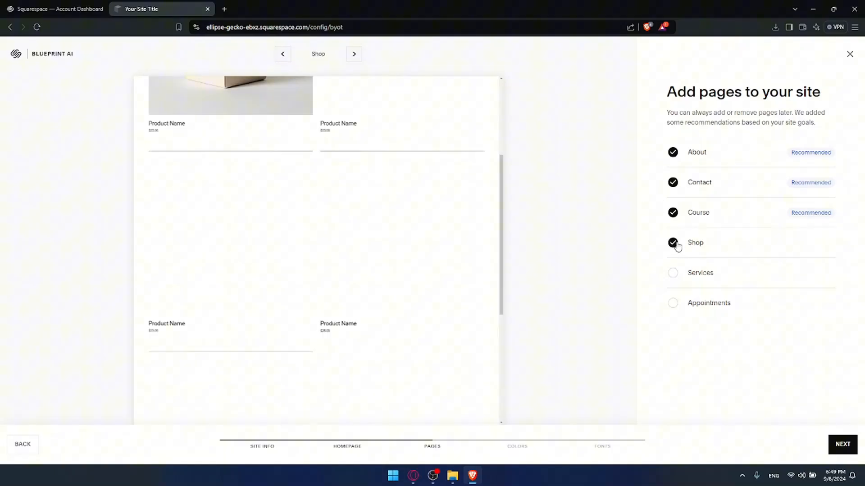
{"action": "left_click", "coordinate": [672, 242]}
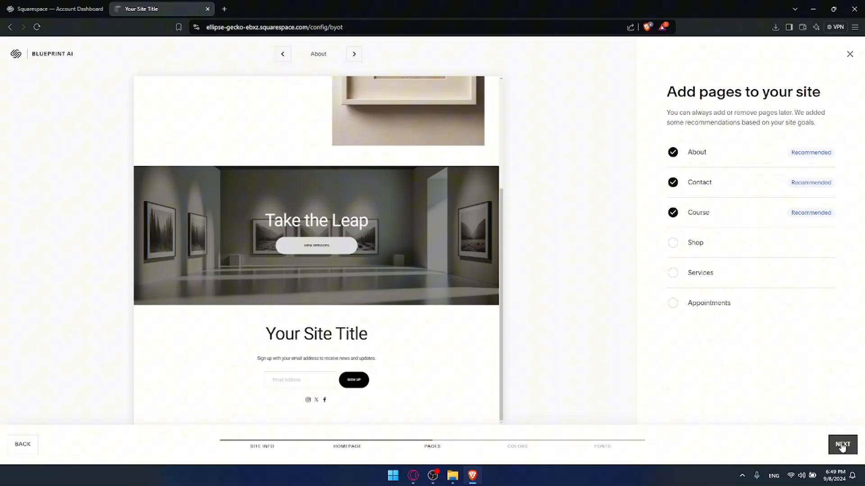
{"action": "left_click", "coordinate": [843, 444]}
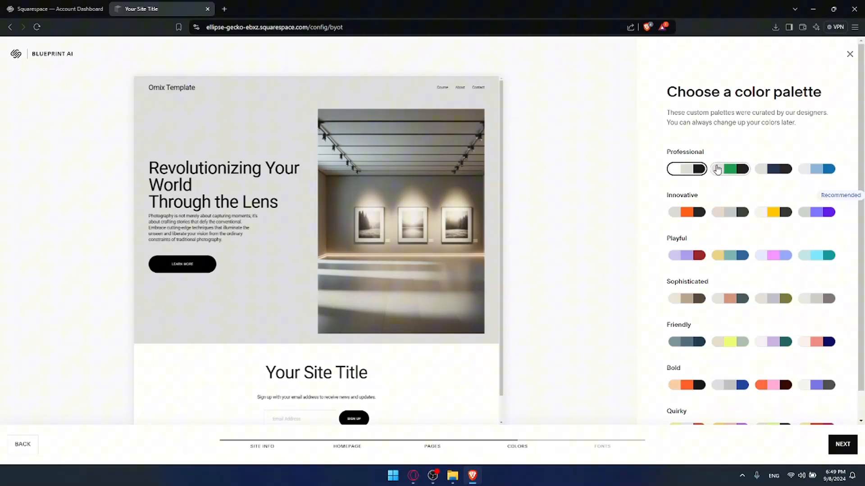
Preview professional, orange innovative, purple, playful and beige sophisticated palettes
{"action": "left_click", "coordinate": [816, 168]}
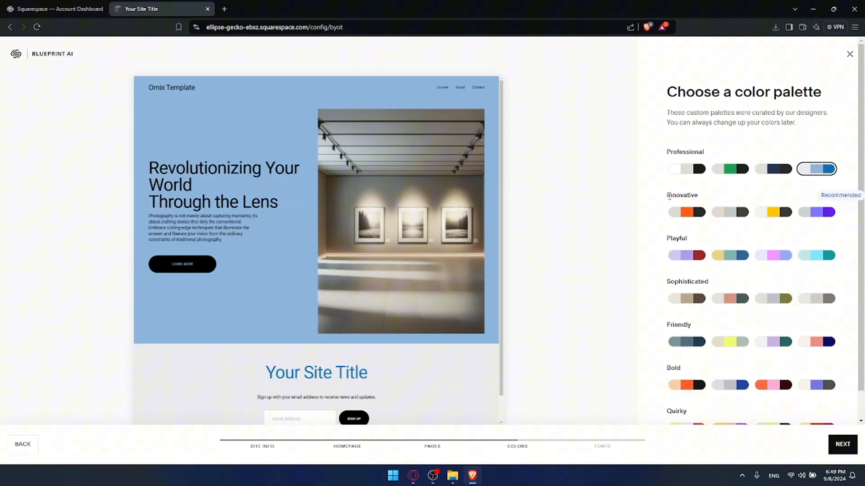
{"action": "mouse_move", "coordinate": [279, 195]}
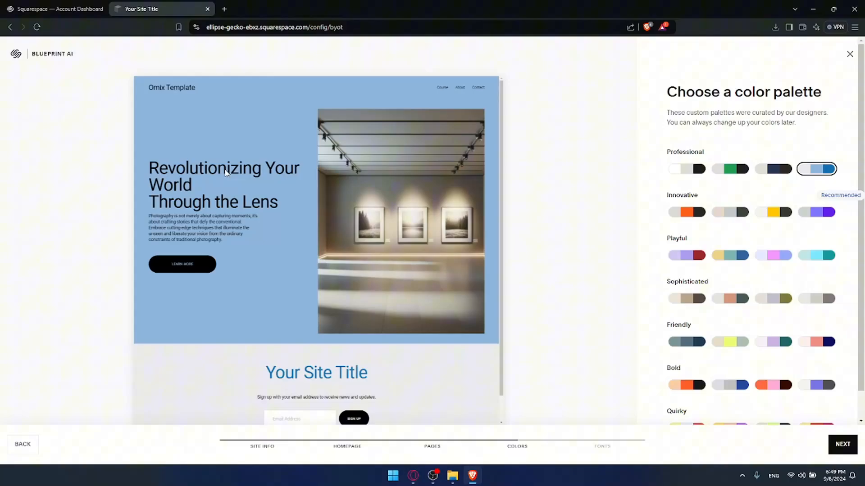
{"action": "left_click", "coordinate": [686, 212]}
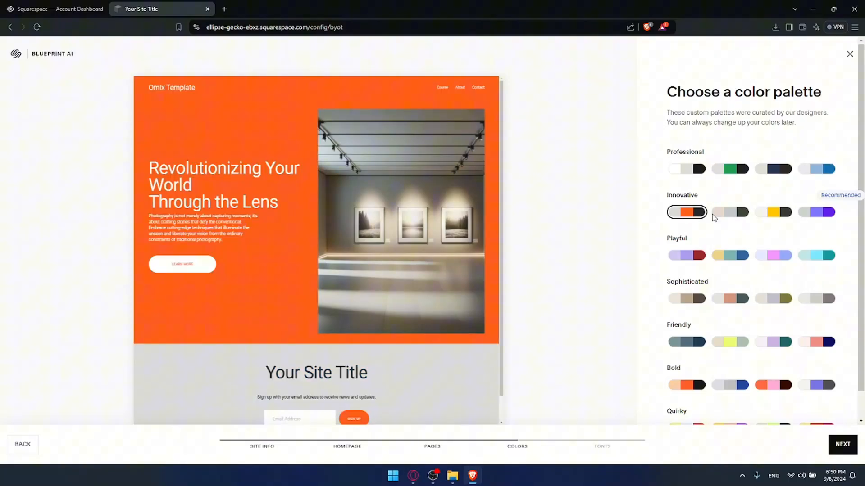
{"action": "left_click", "coordinate": [816, 212]}
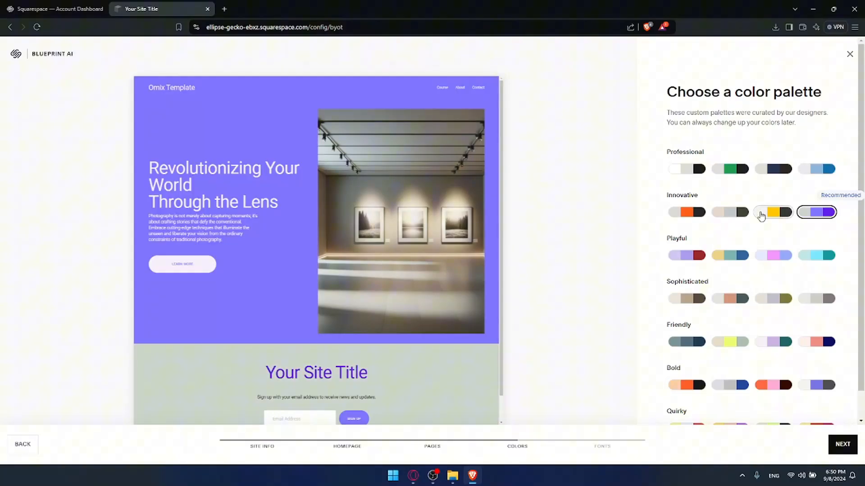
{"action": "left_click", "coordinate": [685, 255]}
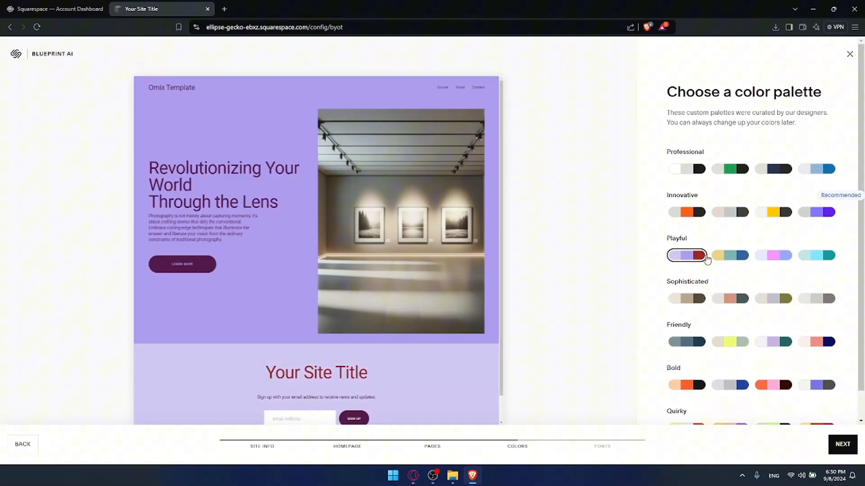
{"action": "left_click", "coordinate": [687, 299]}
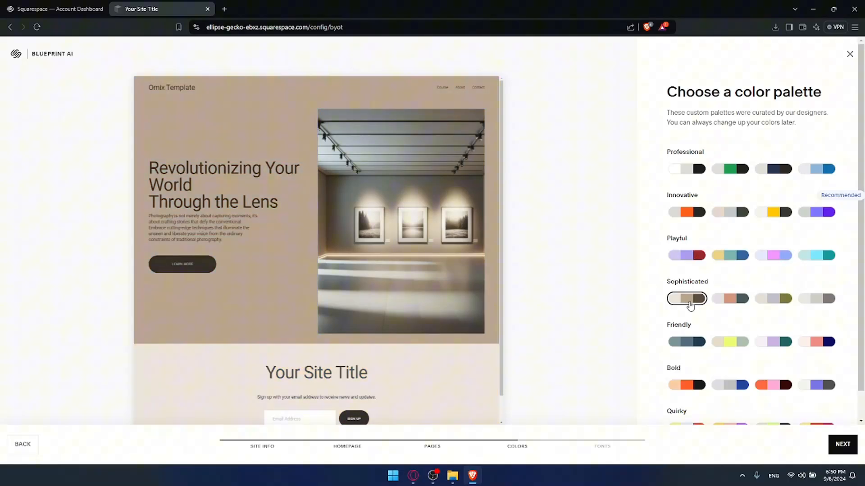
Settle on the purple Innovative colour palette and continue to font pairing
{"action": "left_click", "coordinate": [816, 212]}
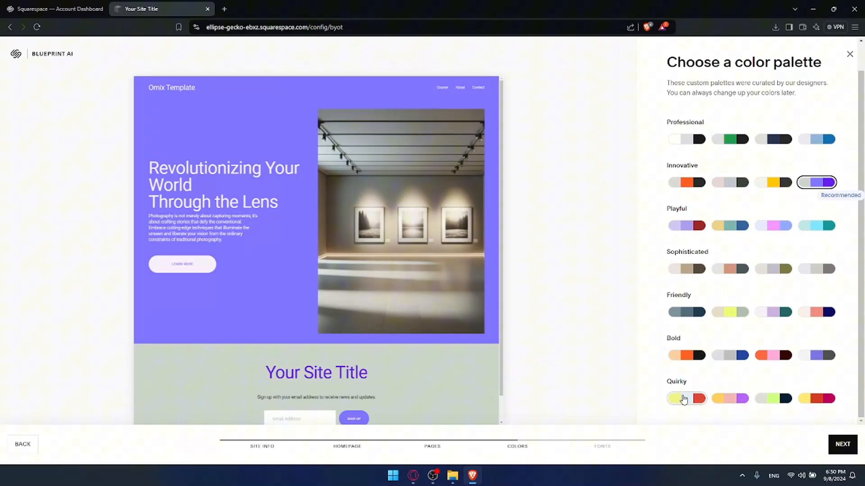
{"action": "left_click", "coordinate": [816, 269]}
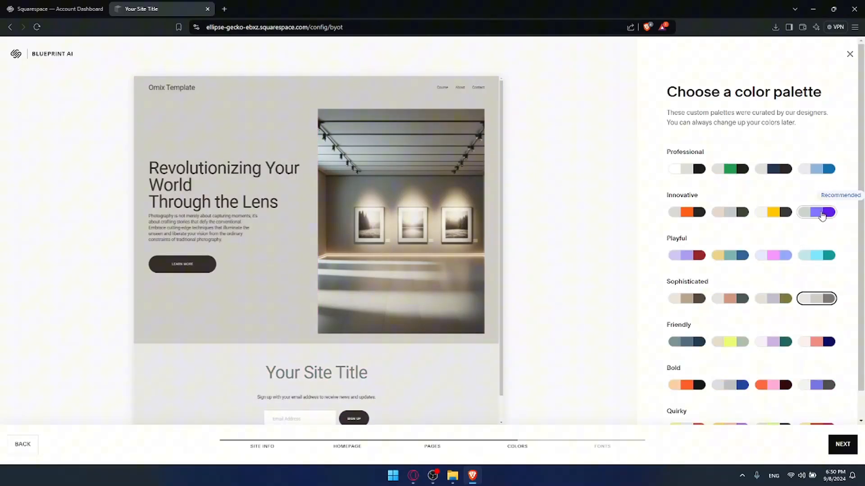
{"action": "left_click", "coordinate": [816, 211]}
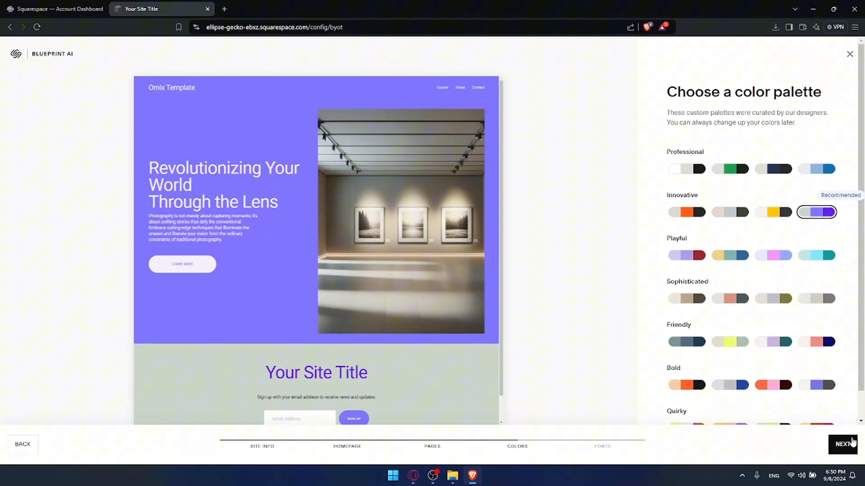
{"action": "left_click", "coordinate": [843, 444]}
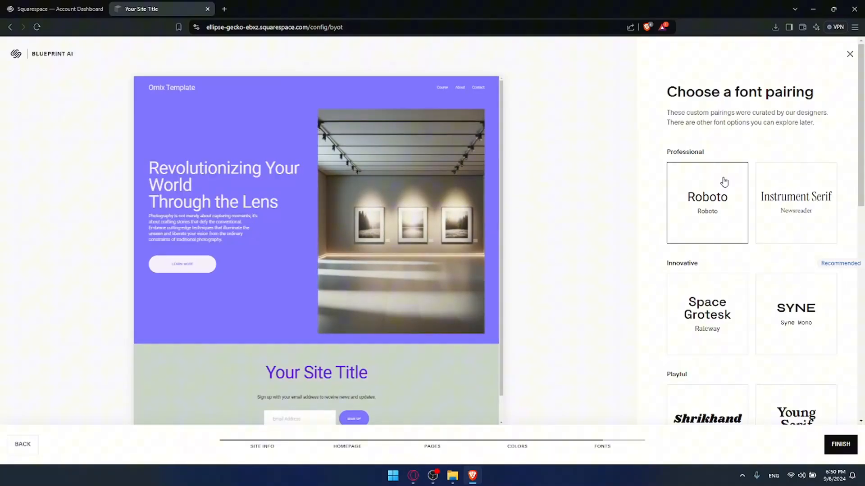
Keep the Space Grotesk / Raleway pairing and finish to generate the site
{"action": "scroll", "scroll_direction": "down", "scroll_amount": 3}
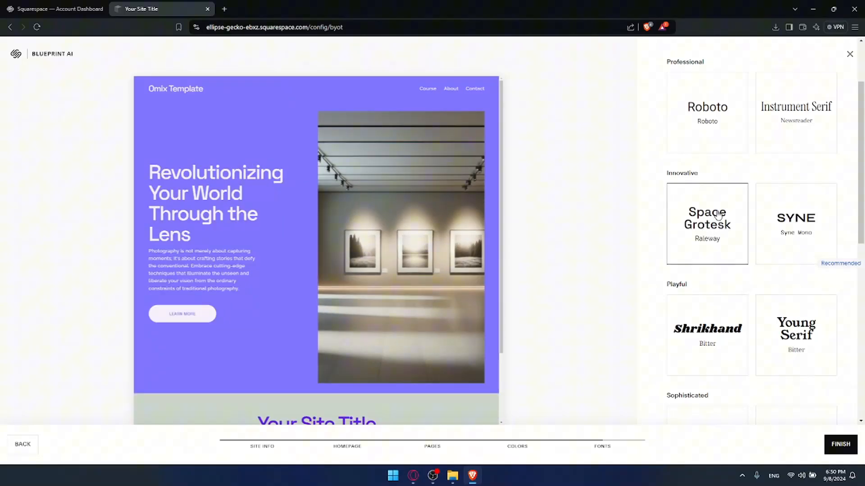
{"action": "scroll", "scroll_direction": "down", "scroll_amount": 3}
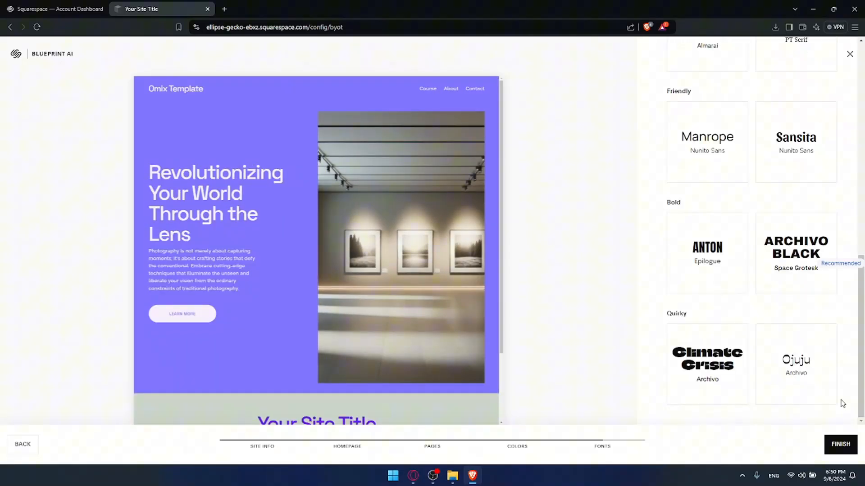
{"action": "left_click", "coordinate": [839, 444]}
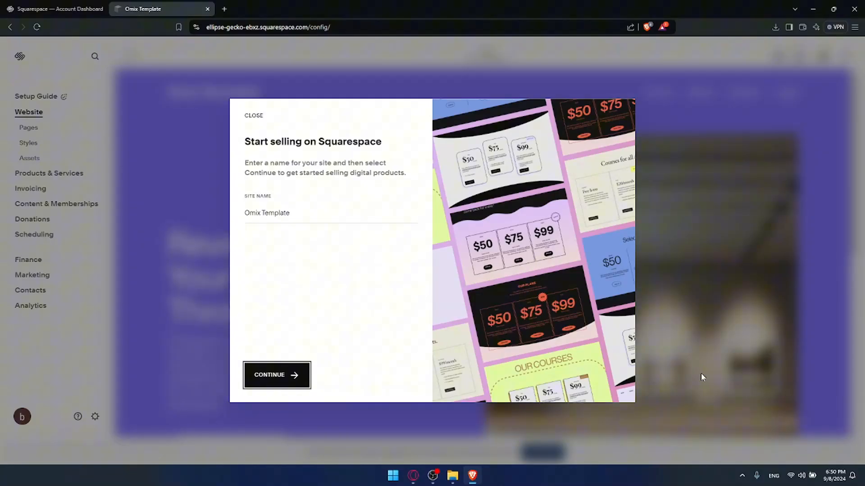
Dismiss the start-selling prompts and begin editing the generated home page
{"action": "left_click", "coordinate": [277, 374]}
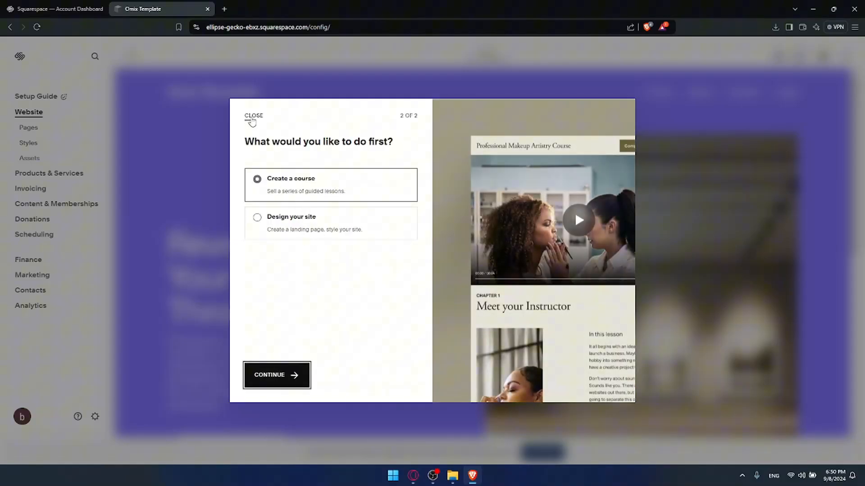
{"action": "left_click", "coordinate": [253, 115]}
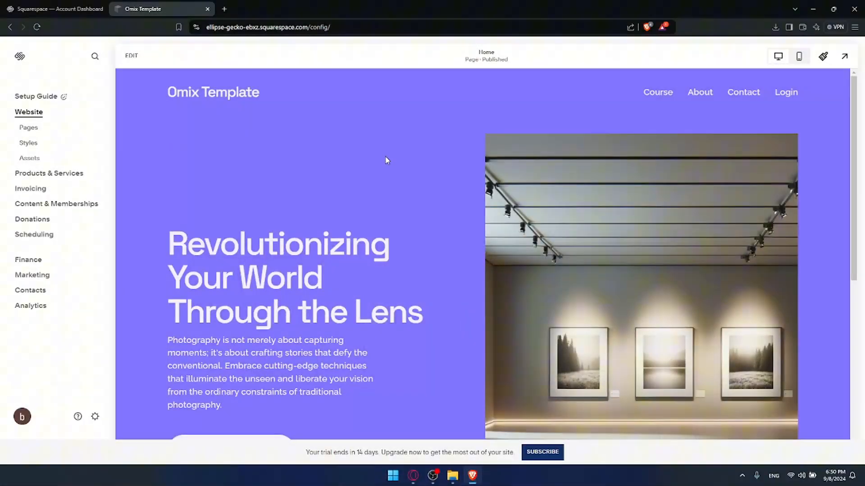
{"action": "mouse_move", "coordinate": [411, 166]}
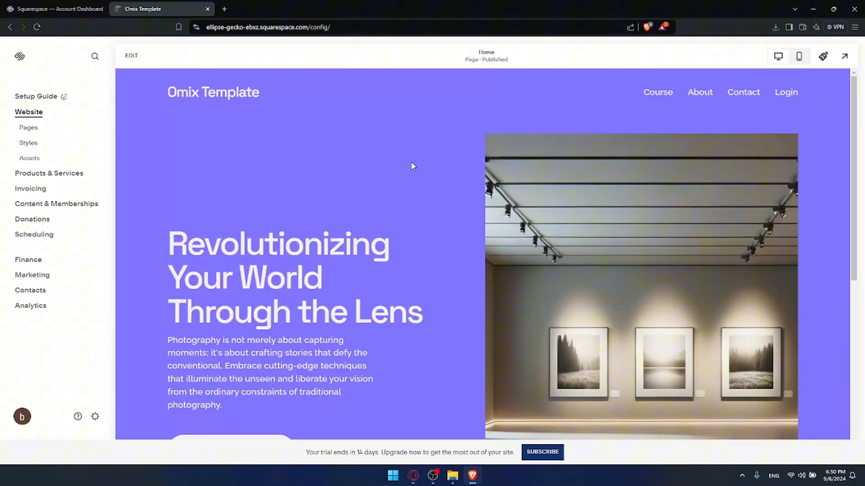
{"action": "mouse_move", "coordinate": [386, 215]}
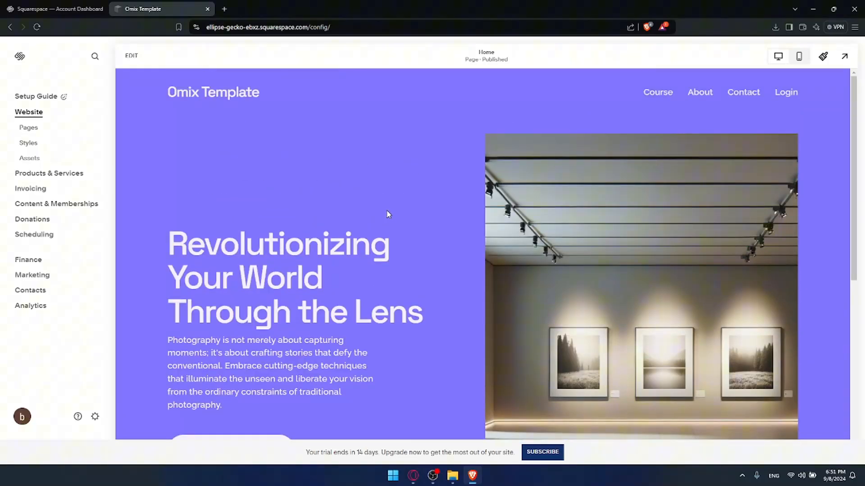
{"action": "mouse_move", "coordinate": [116, 65]}
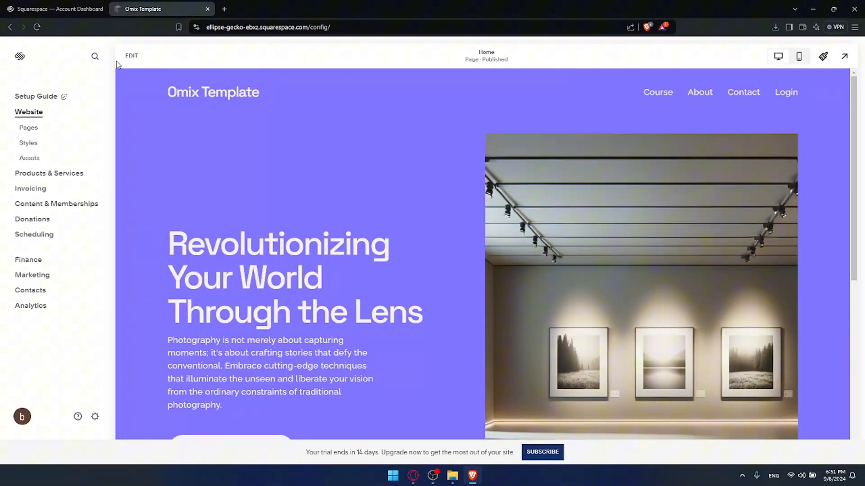
{"action": "left_click", "coordinate": [131, 55]}
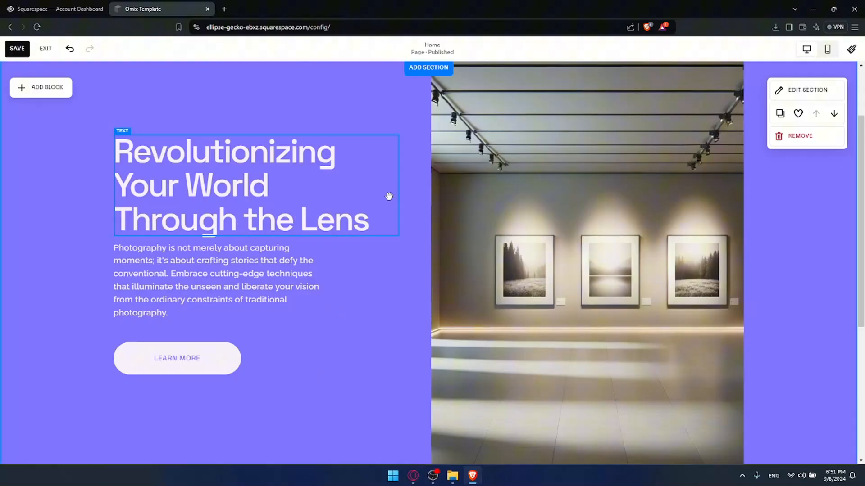
{"action": "scroll", "scroll_direction": "down", "scroll_amount": 3}
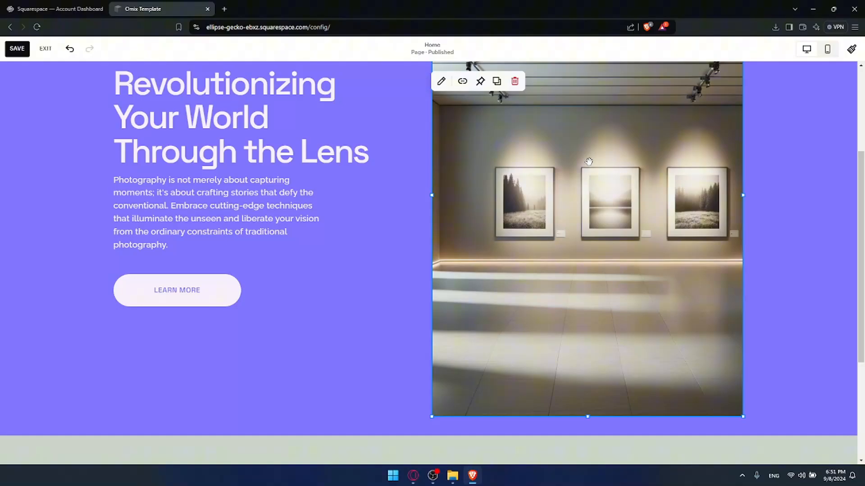
{"action": "mouse_move", "coordinate": [588, 153]}
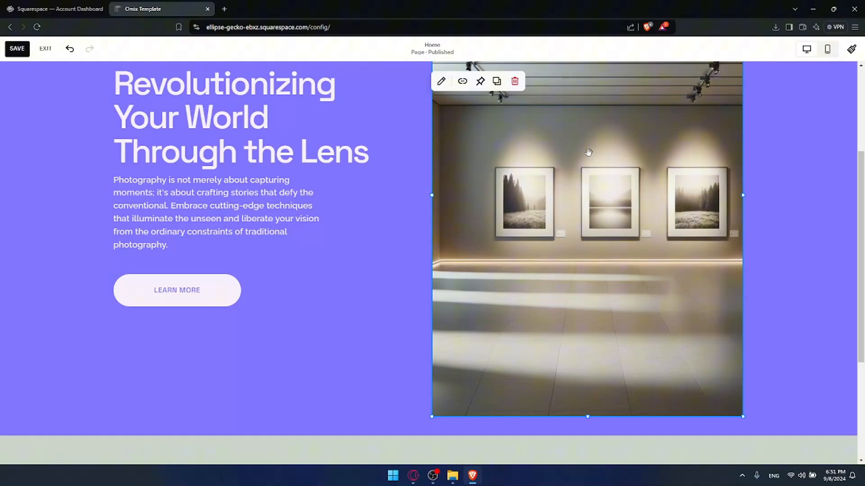
{"action": "mouse_move", "coordinate": [786, 77]}
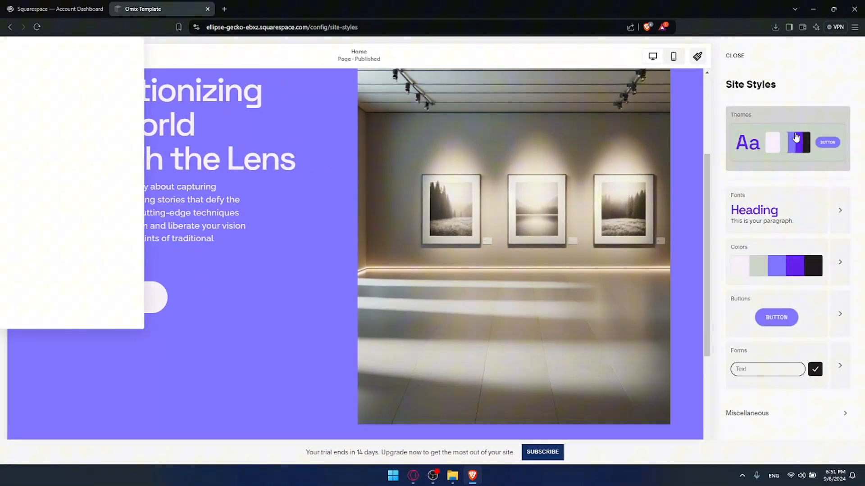
Browse the theme presets in Site Styles and save the current styles
{"action": "left_click", "coordinate": [787, 142]}
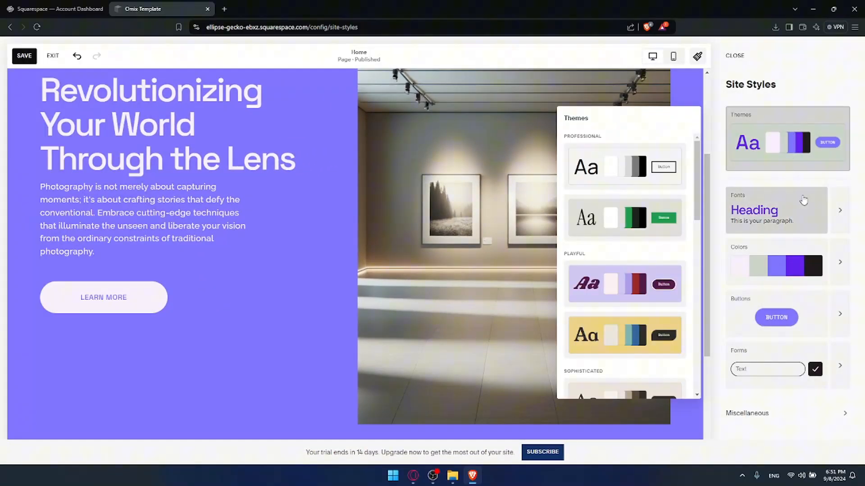
{"action": "left_click", "coordinate": [775, 315]}
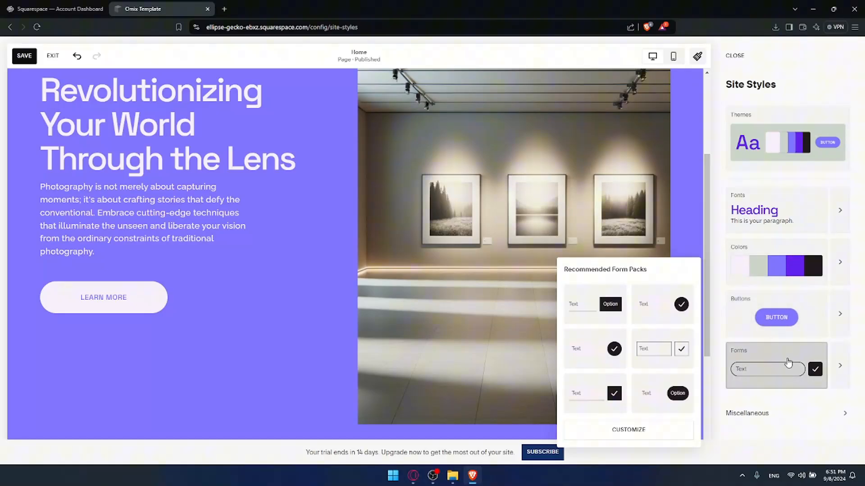
{"action": "mouse_move", "coordinate": [554, 164]}
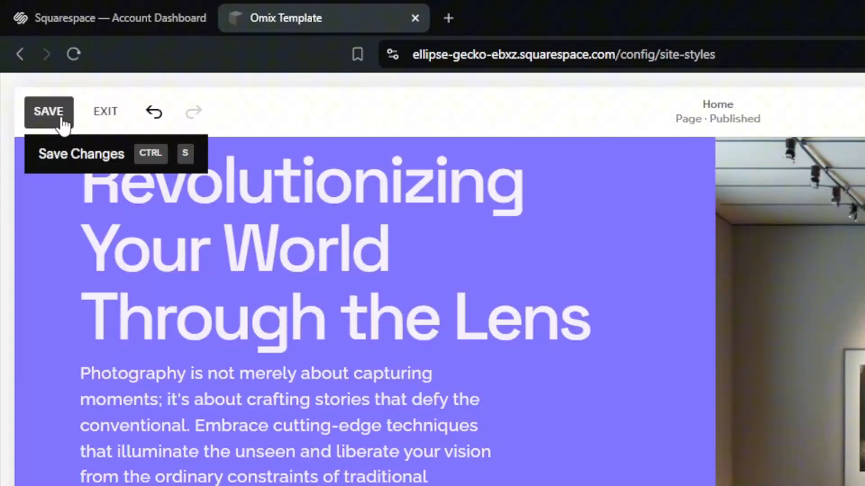
{"action": "left_click", "coordinate": [104, 111]}
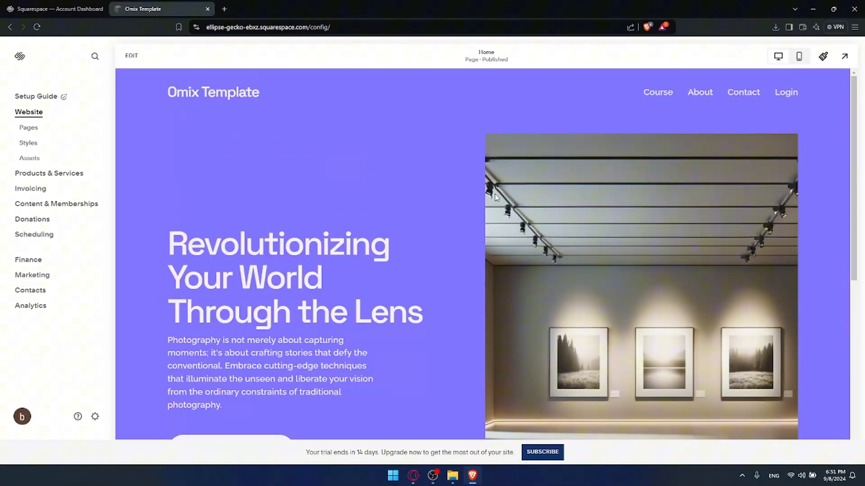
Show the Pages list with the add-page menu open beside Main Navigation
{"action": "left_click", "coordinate": [29, 127]}
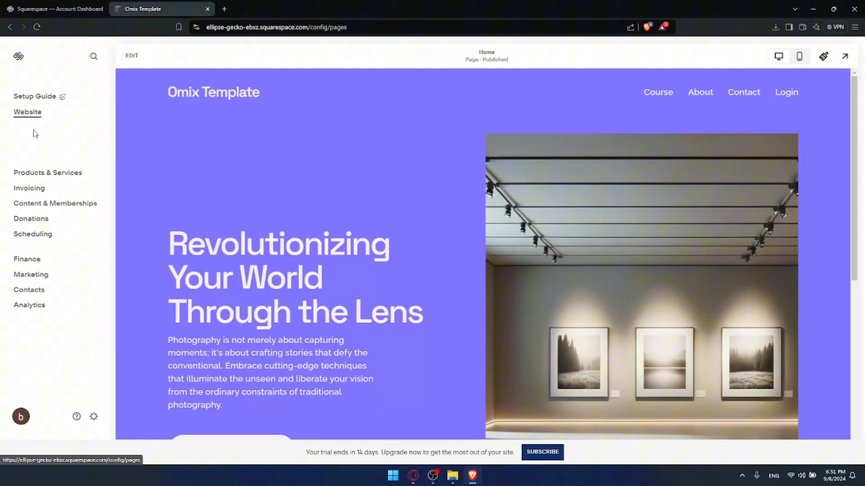
{"action": "left_click", "coordinate": [27, 112]}
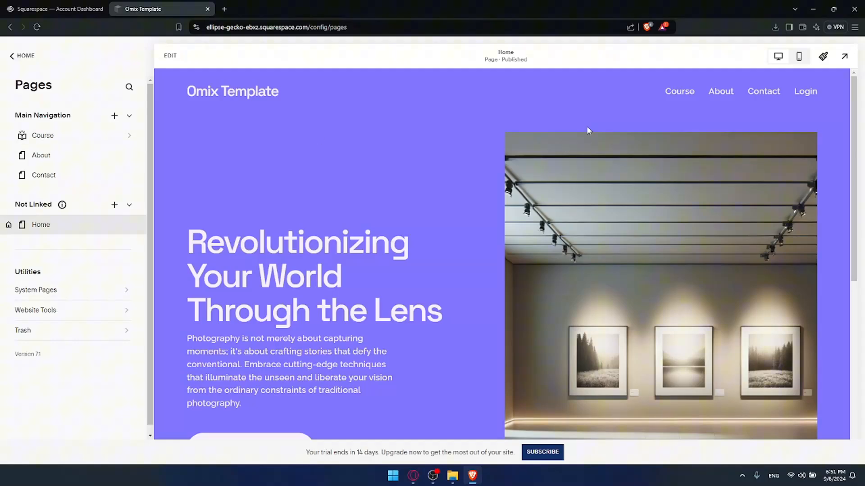
{"action": "mouse_move", "coordinate": [114, 117]}
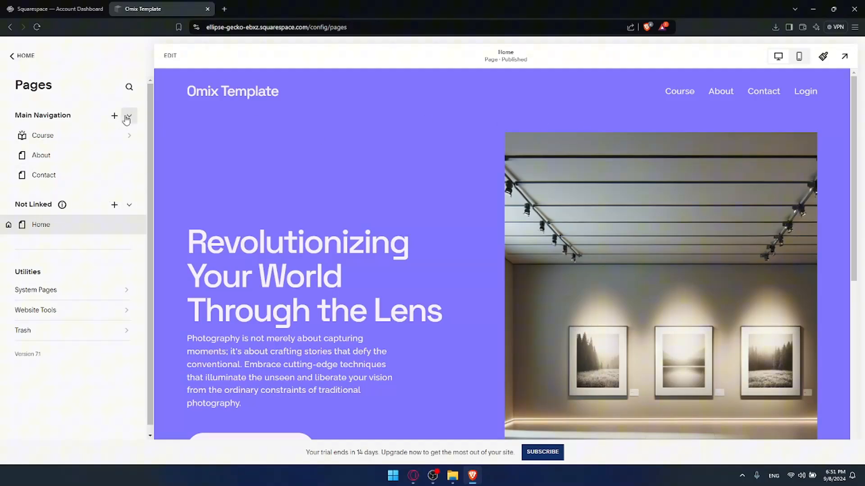
{"action": "left_click", "coordinate": [114, 117]}
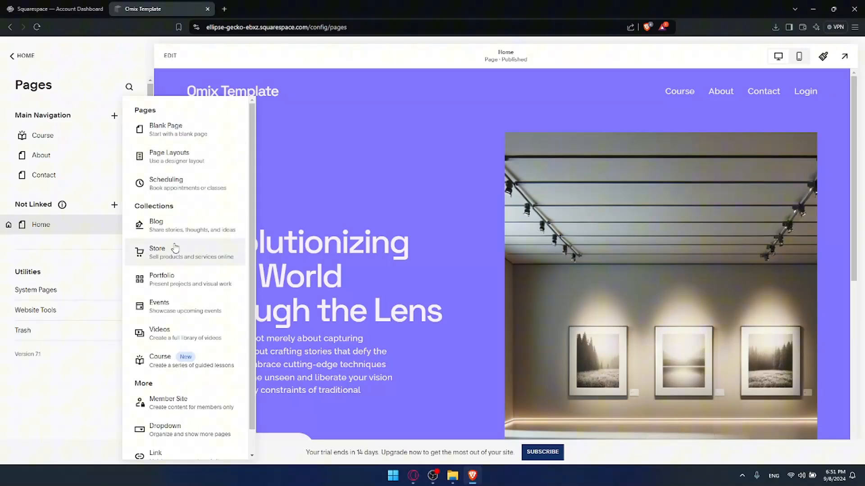
{"action": "left_click", "coordinate": [156, 225]}
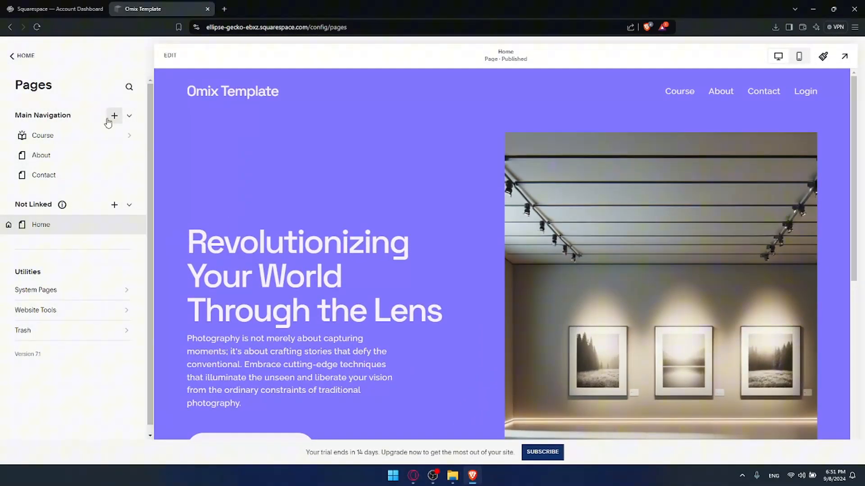
{"action": "left_click", "coordinate": [114, 117]}
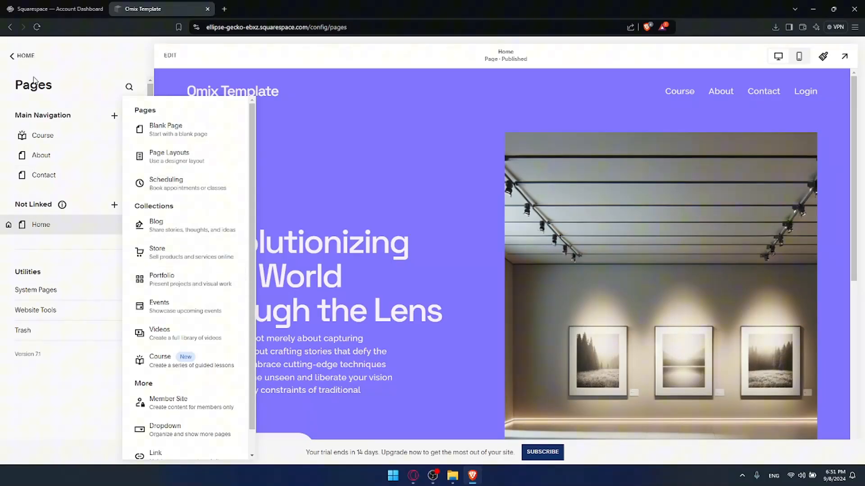